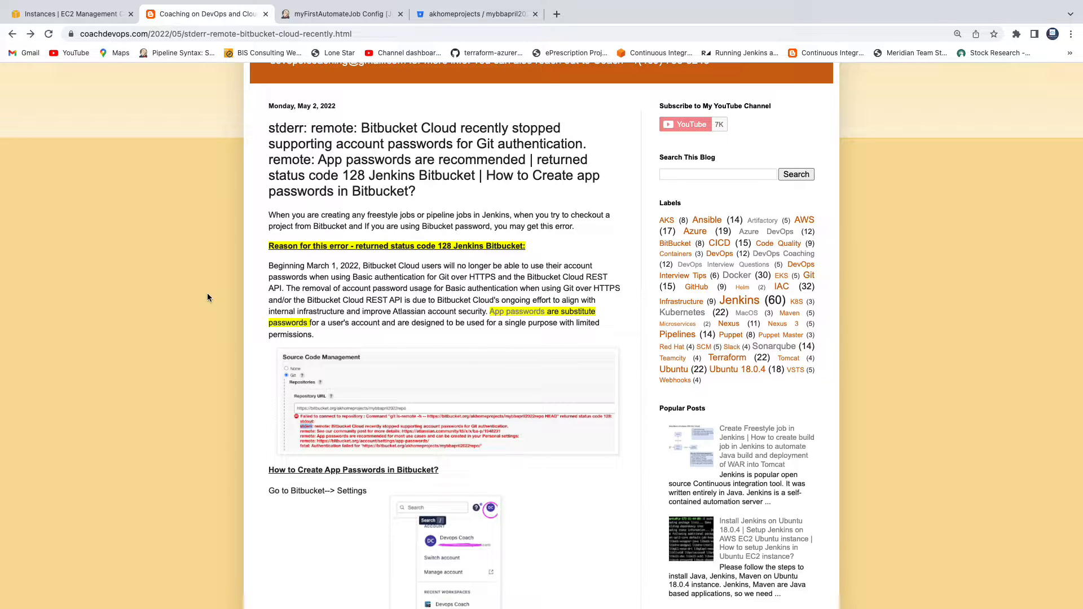
Enlarge the blog's status code 128 error screenshot and compare it with the Jenkins job configuration
left_click(447, 404)
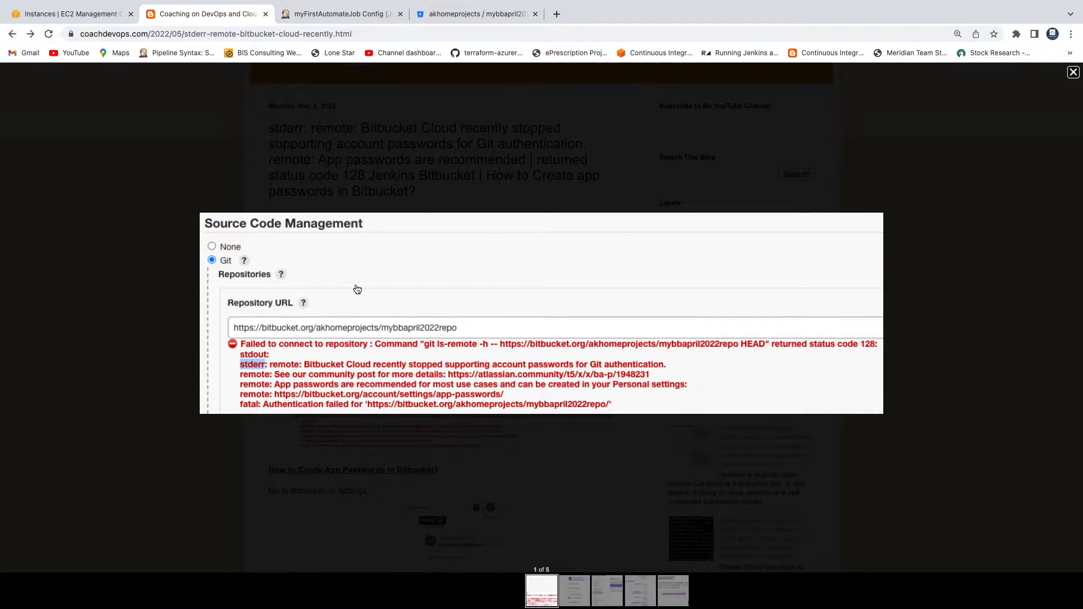
mouse_move(520, 294)
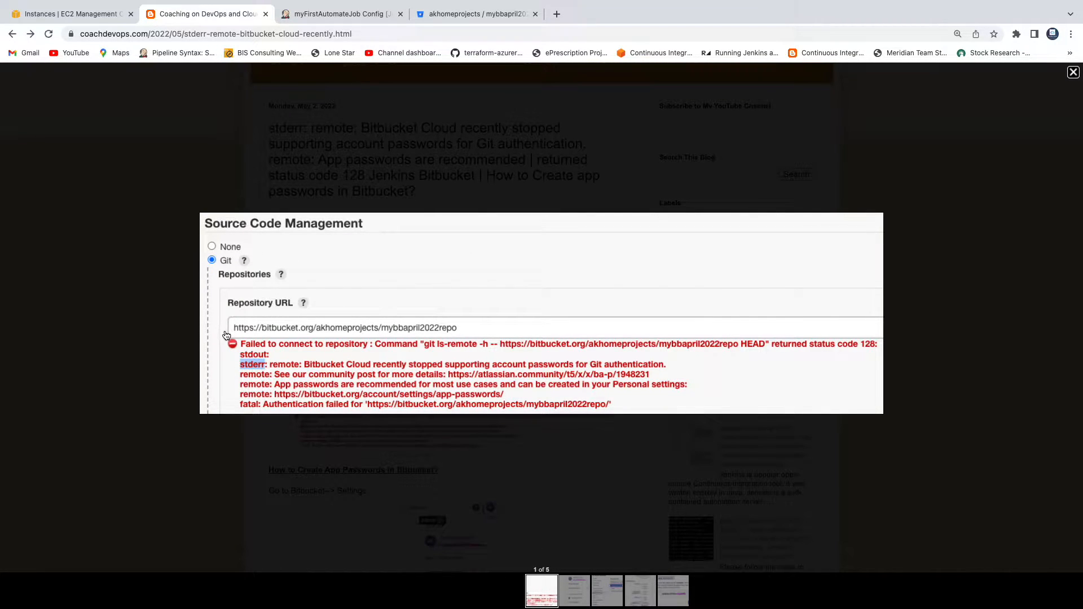
mouse_move(242, 339)
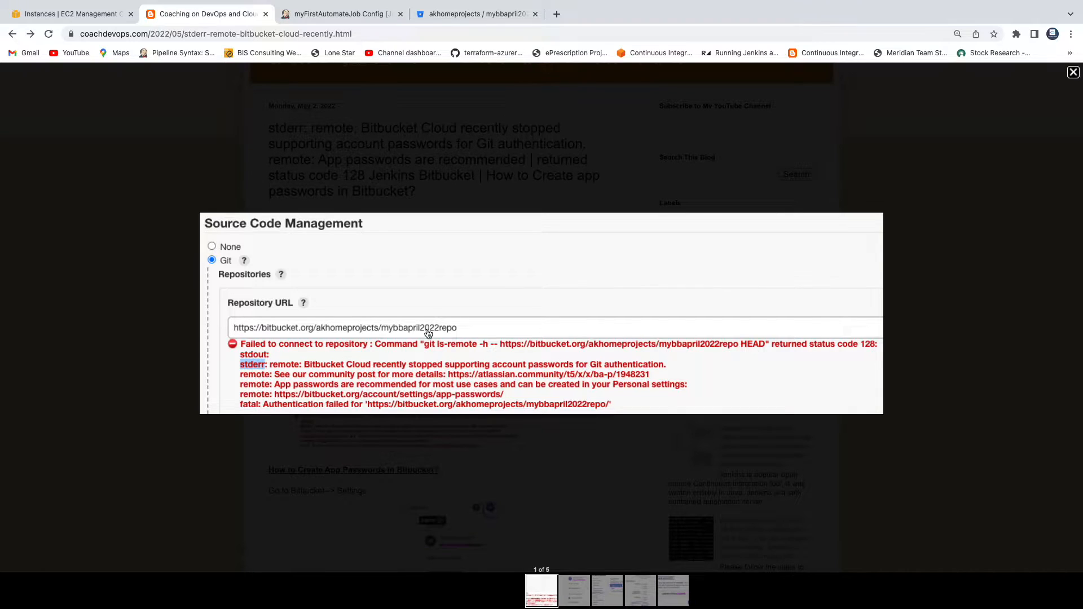
left_click(475, 14)
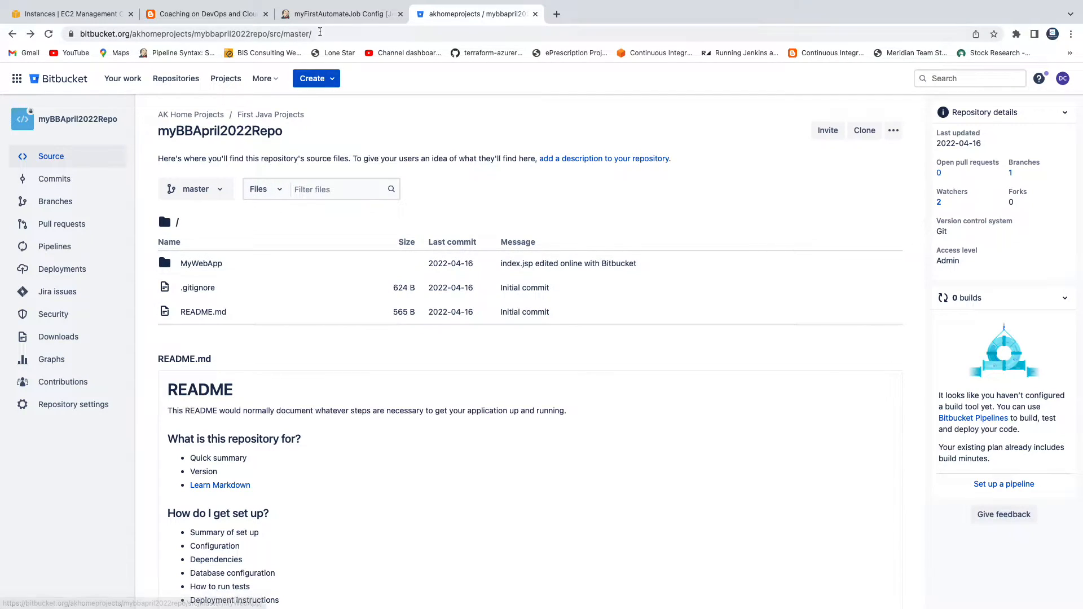
left_click(338, 13)
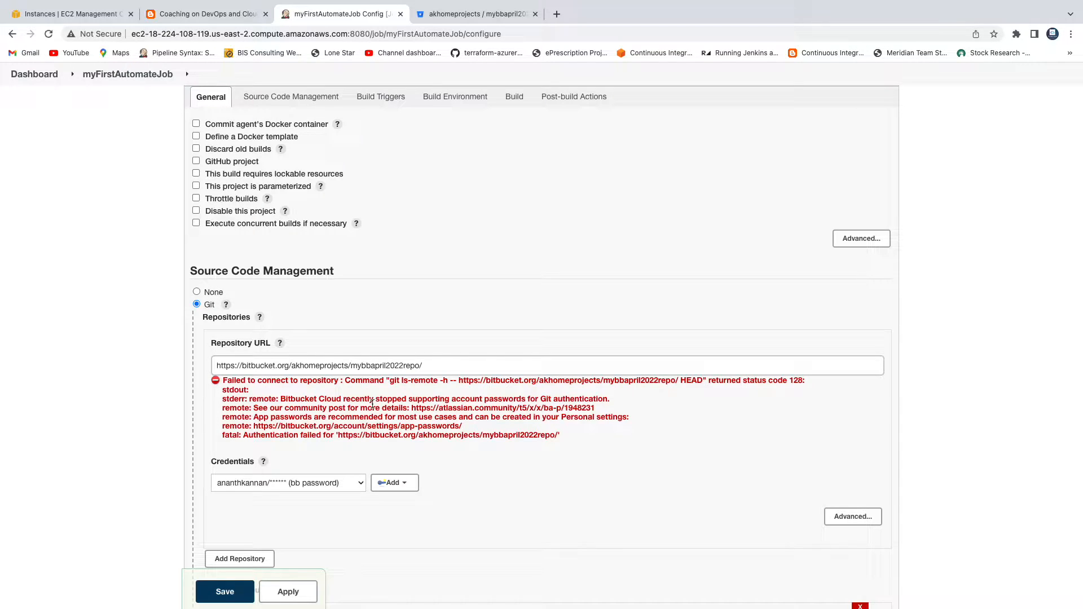
scroll("down", 3)
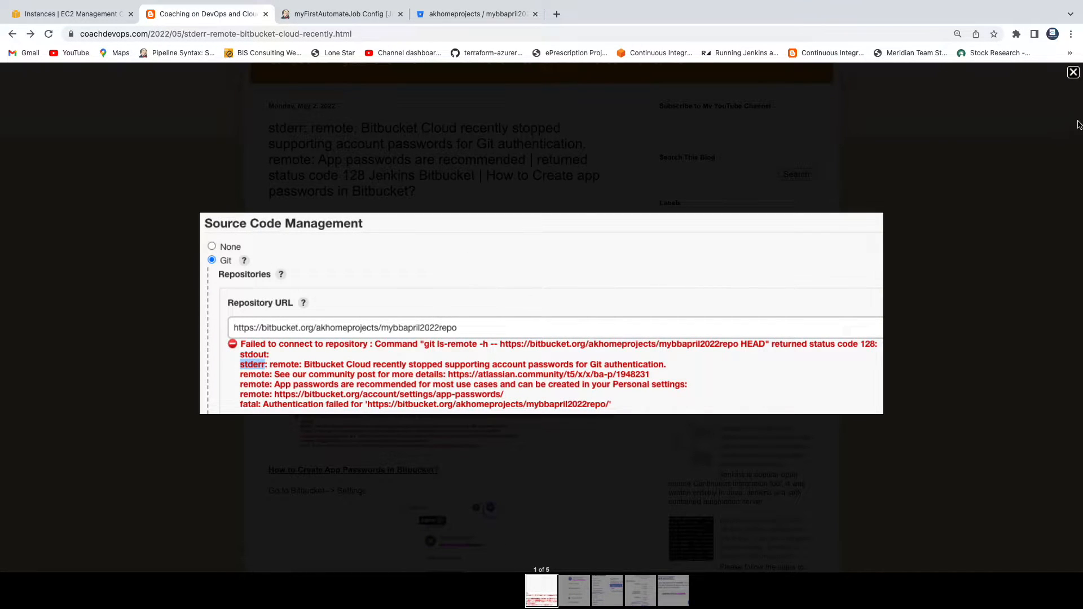
Close the enlarged screenshot and highlight the 'Beginning March 1, 2022' password-deprecation date
left_click(1073, 71)
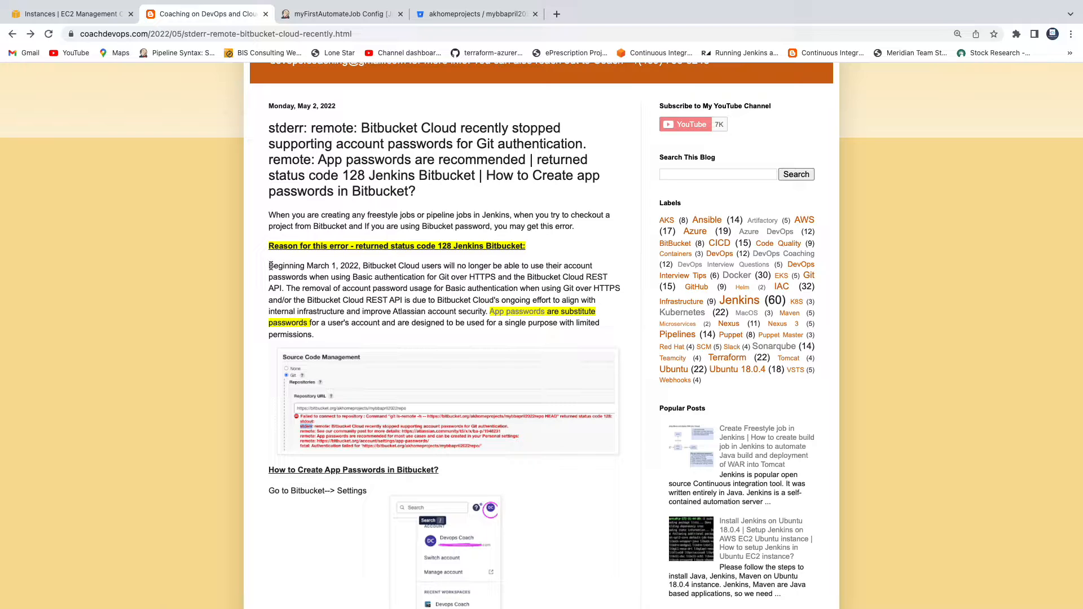
left_click_drag(269, 265, 361, 265)
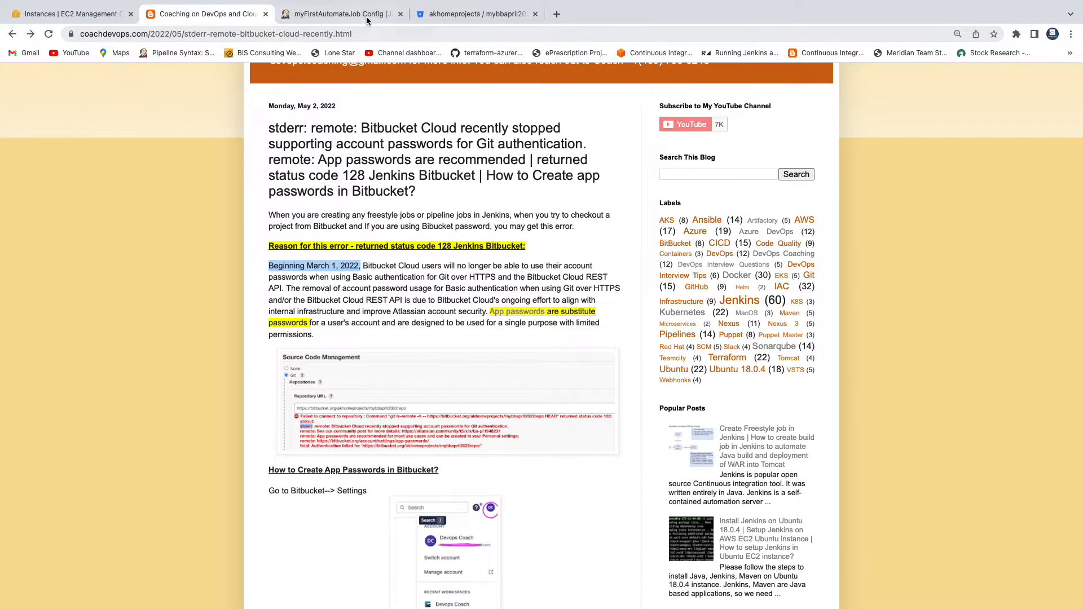
In myFirstAutomateJob's Source Code Management, highlight the error's app-password recommendation
left_click(338, 14)
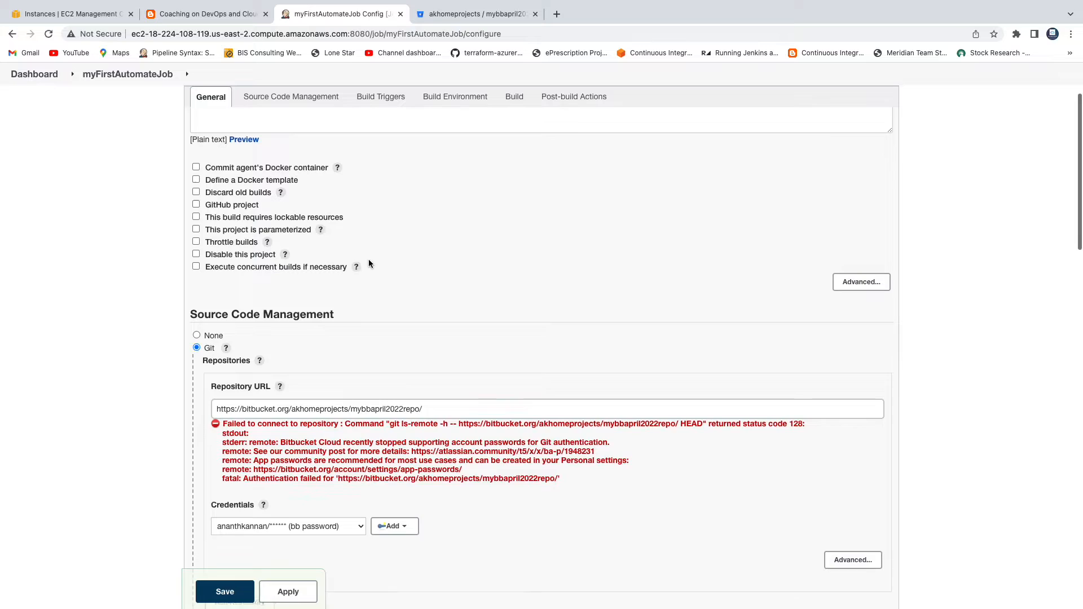
left_click(290, 96)
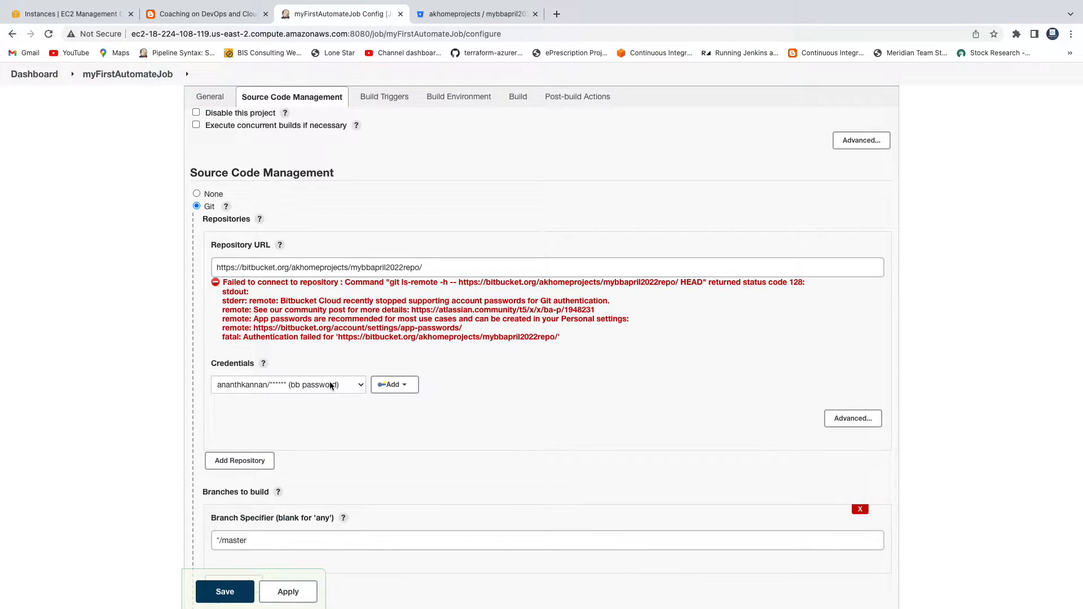
scroll("down", 3)
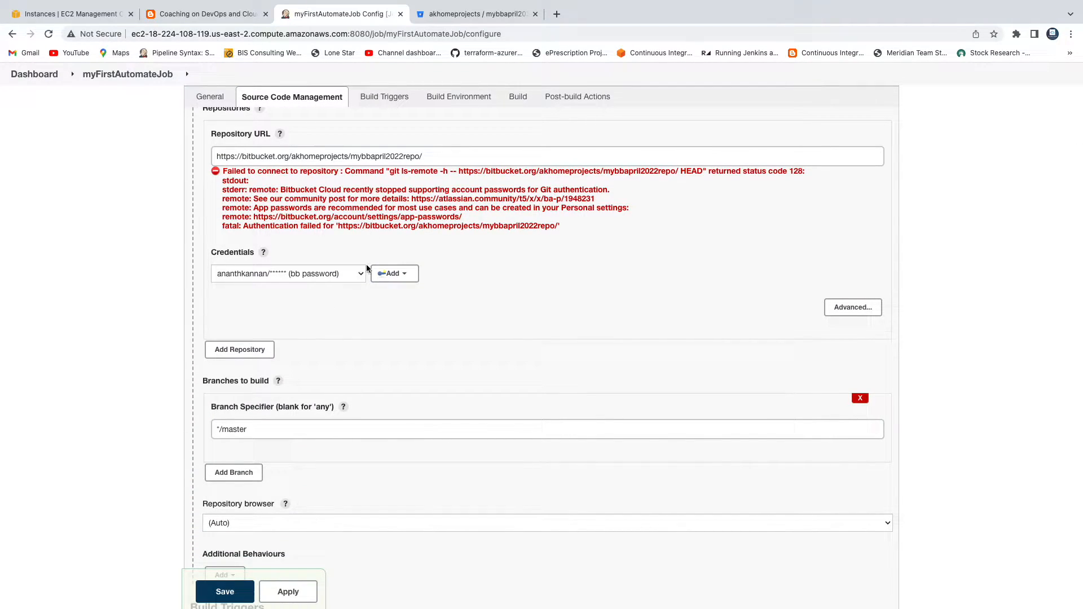
mouse_move(323, 292)
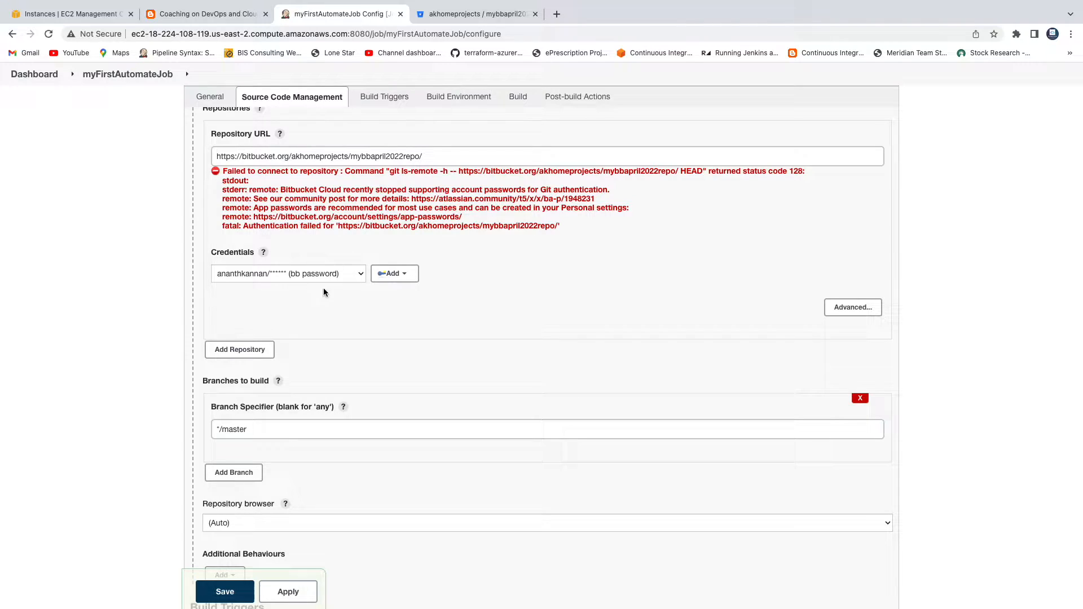
scroll("down", 3)
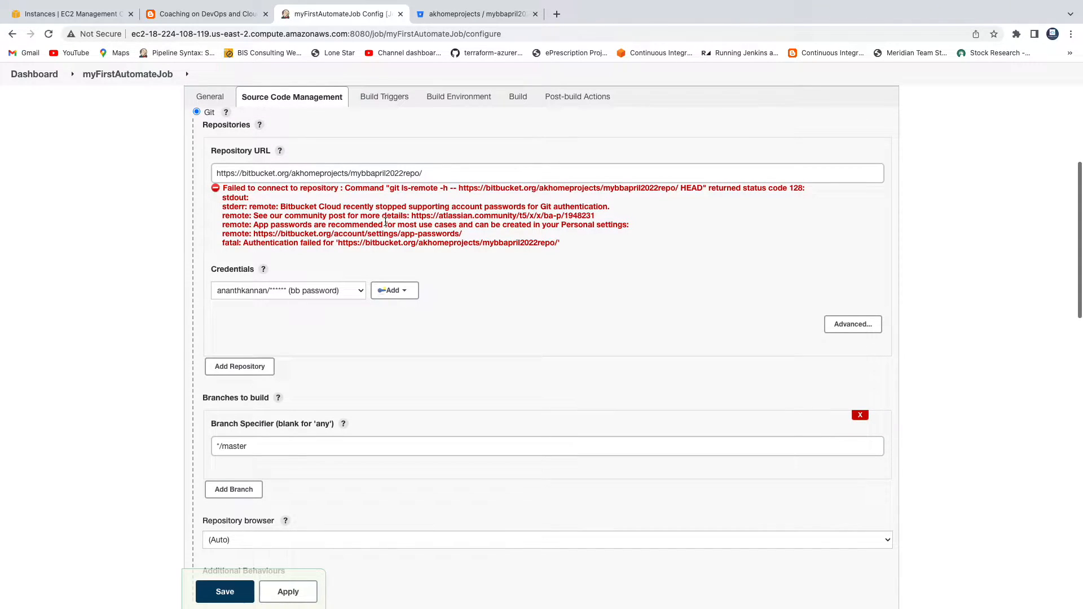
mouse_move(388, 362)
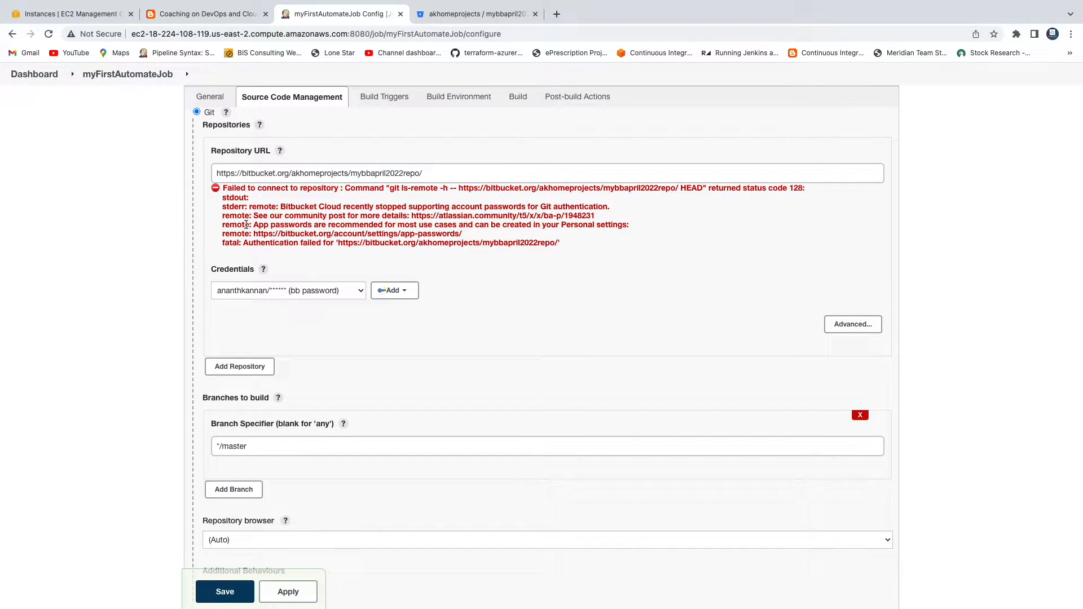
double_click(273, 224)
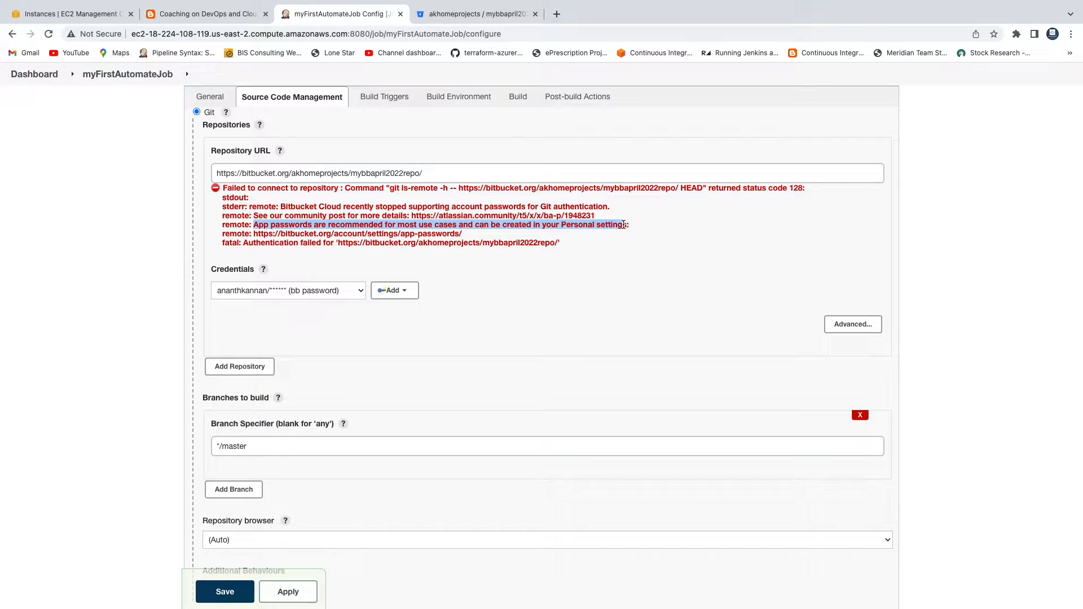
left_click(474, 13)
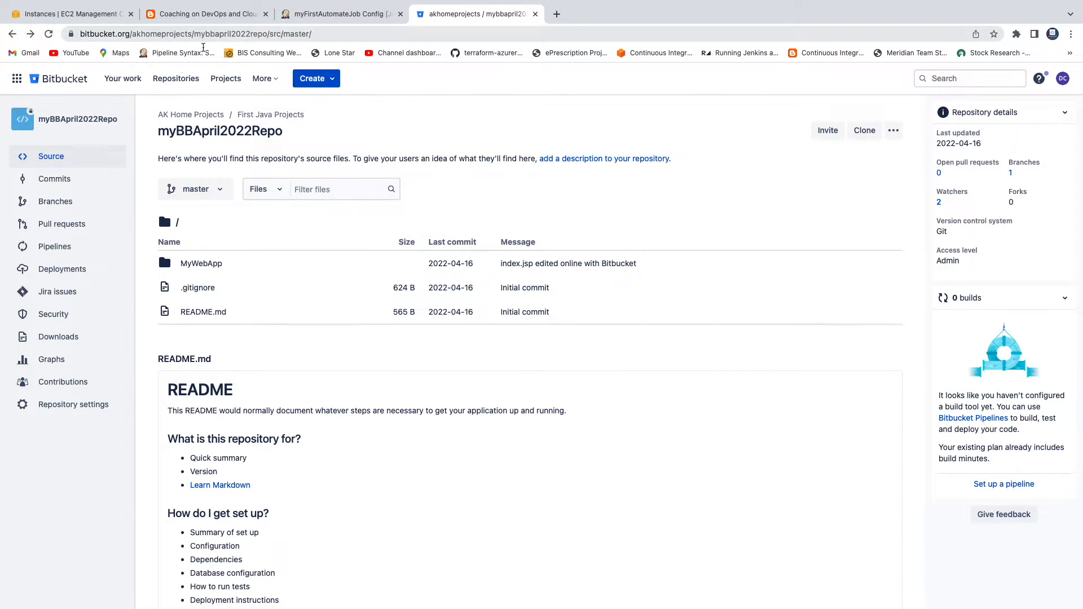
mouse_move(1063, 77)
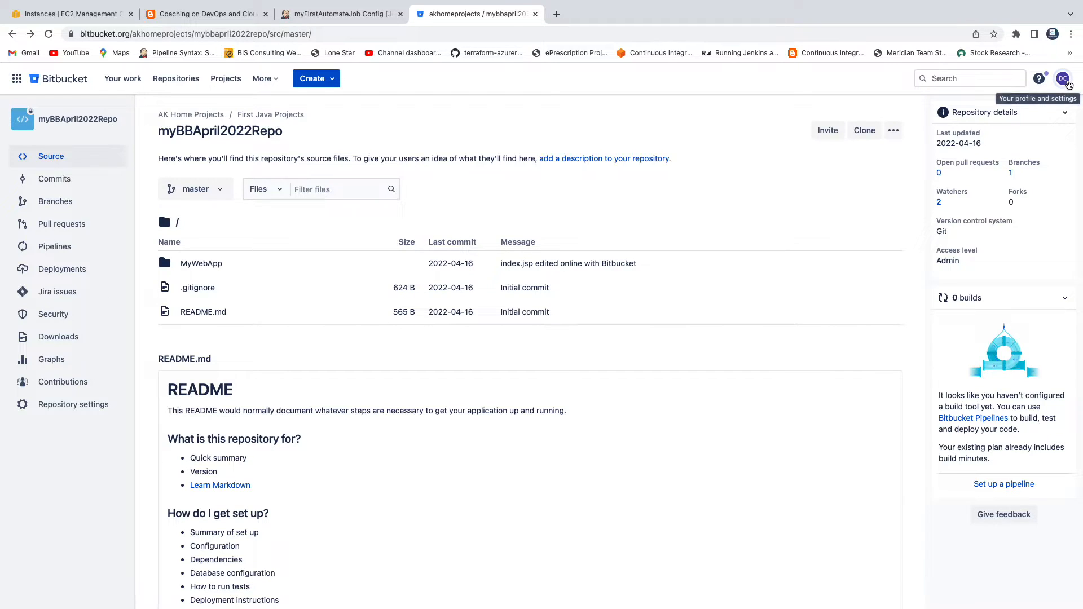
Open Bitbucket Personal settings on the App passwords page listing mytoken
left_click(1062, 78)
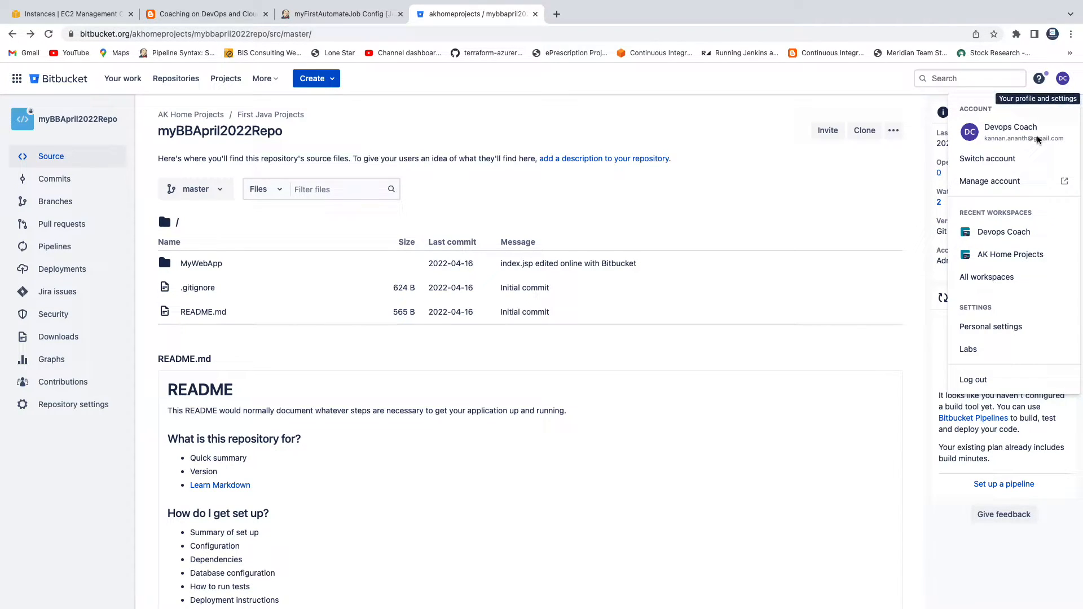
left_click(991, 326)
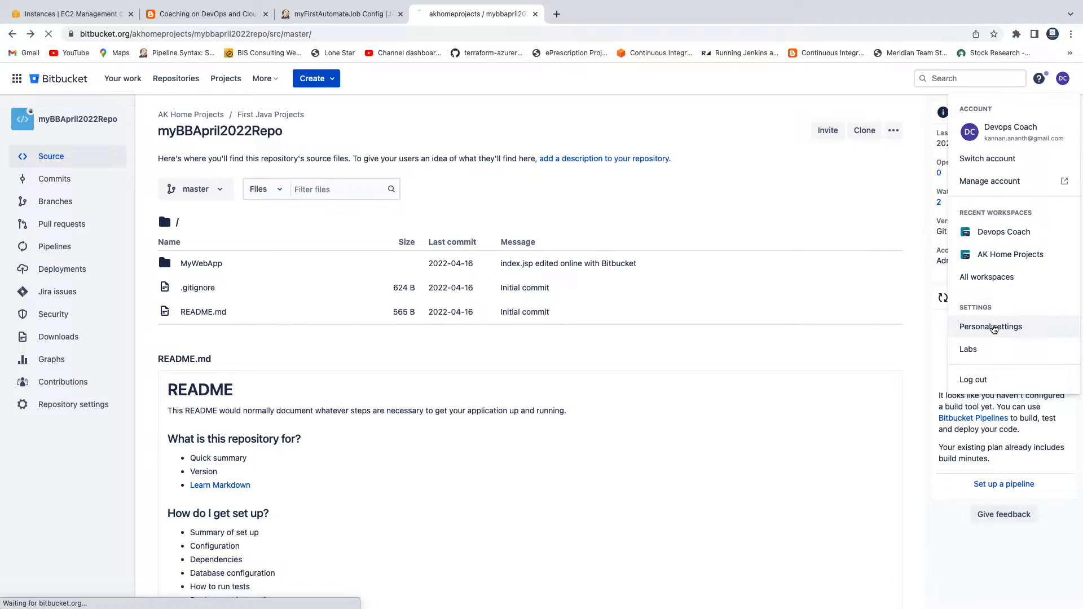
left_click(990, 326)
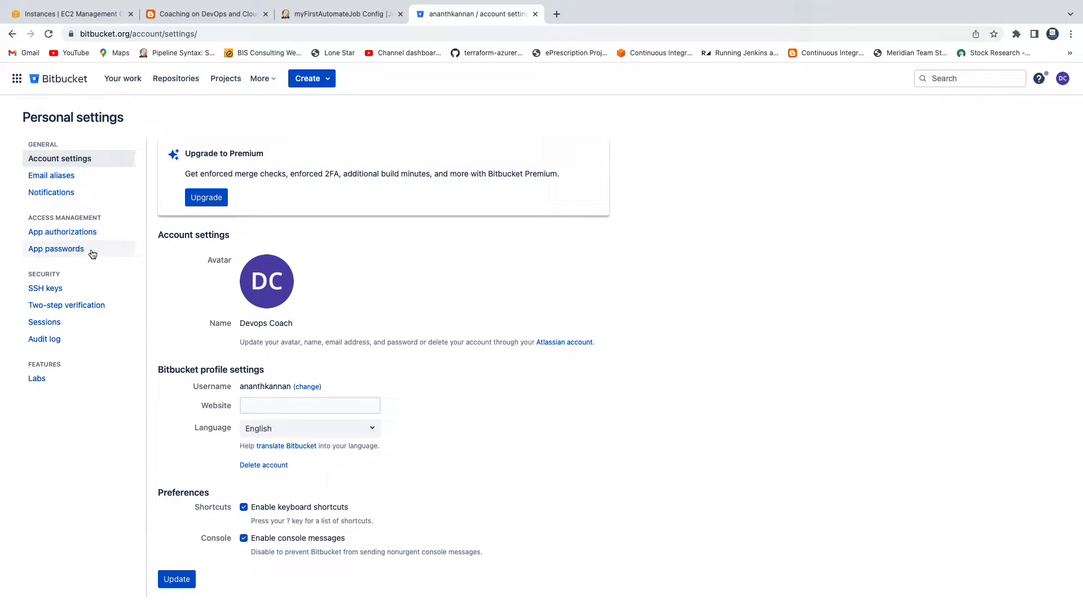
left_click(56, 249)
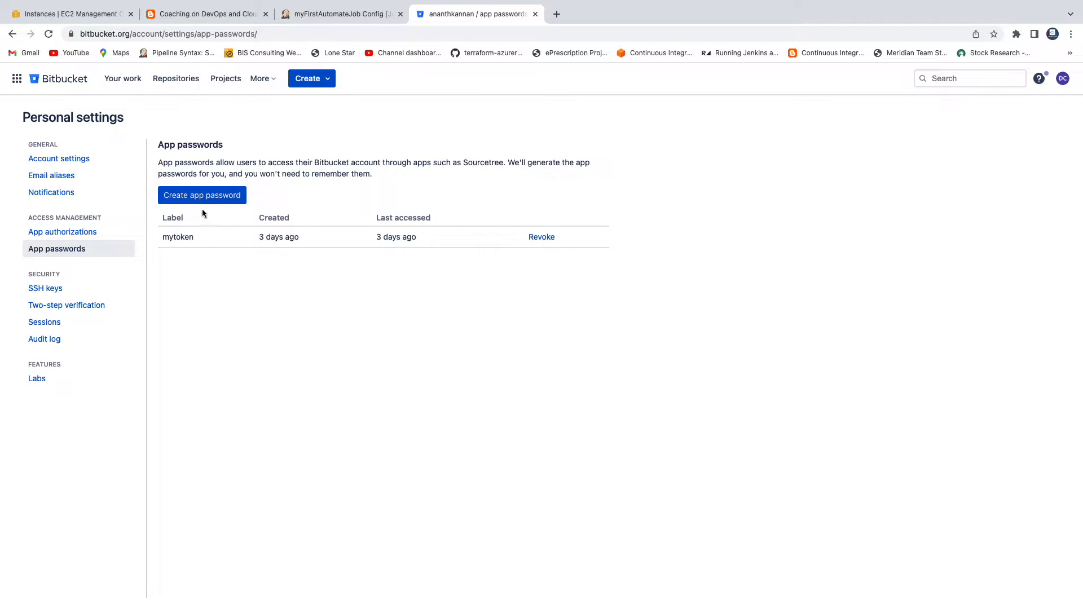
mouse_move(201, 195)
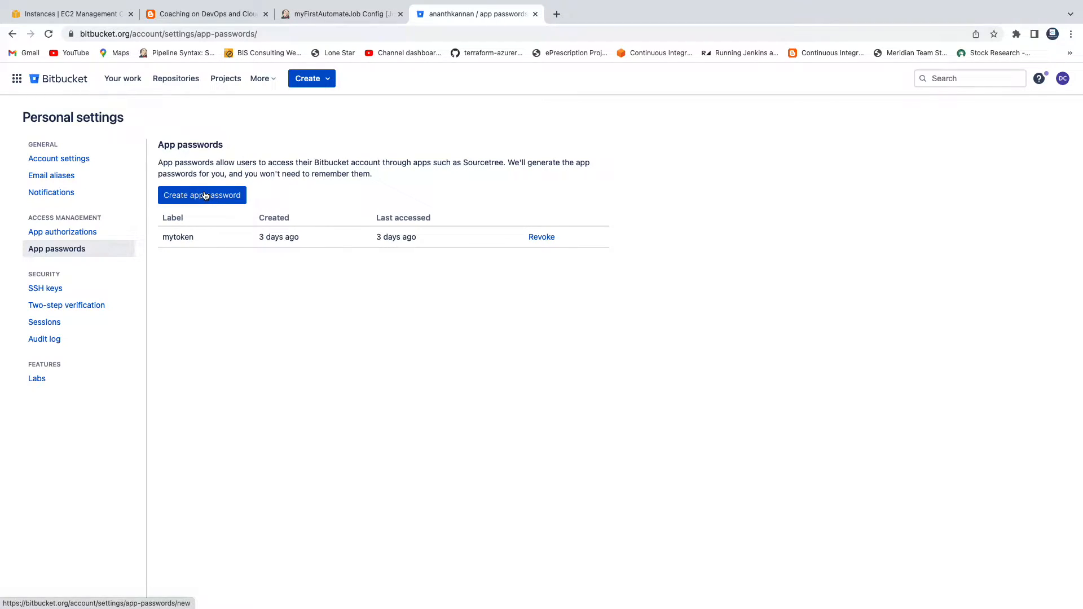
left_click(201, 195)
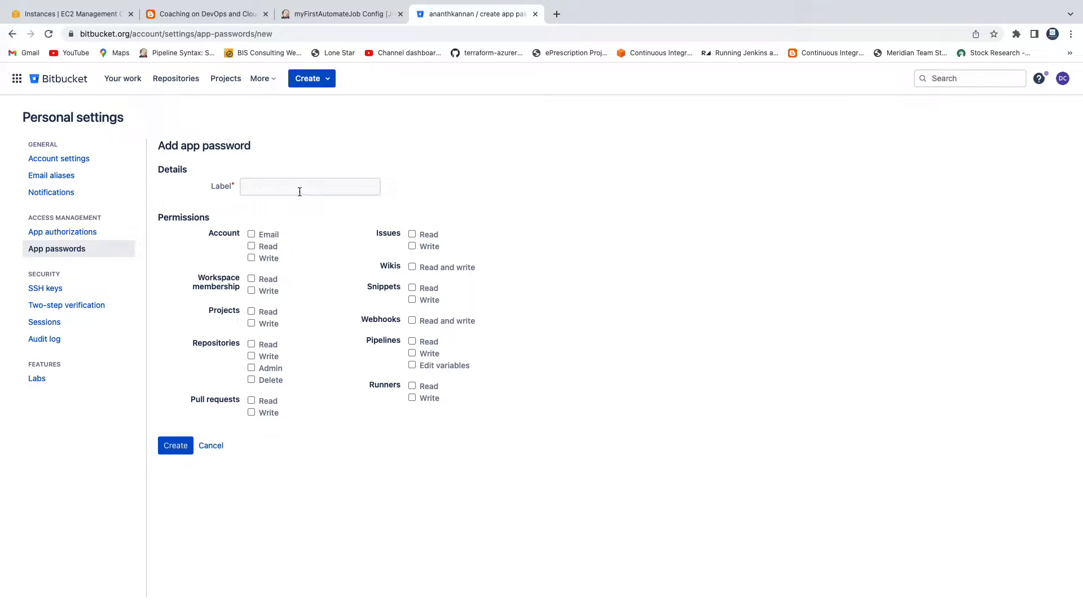
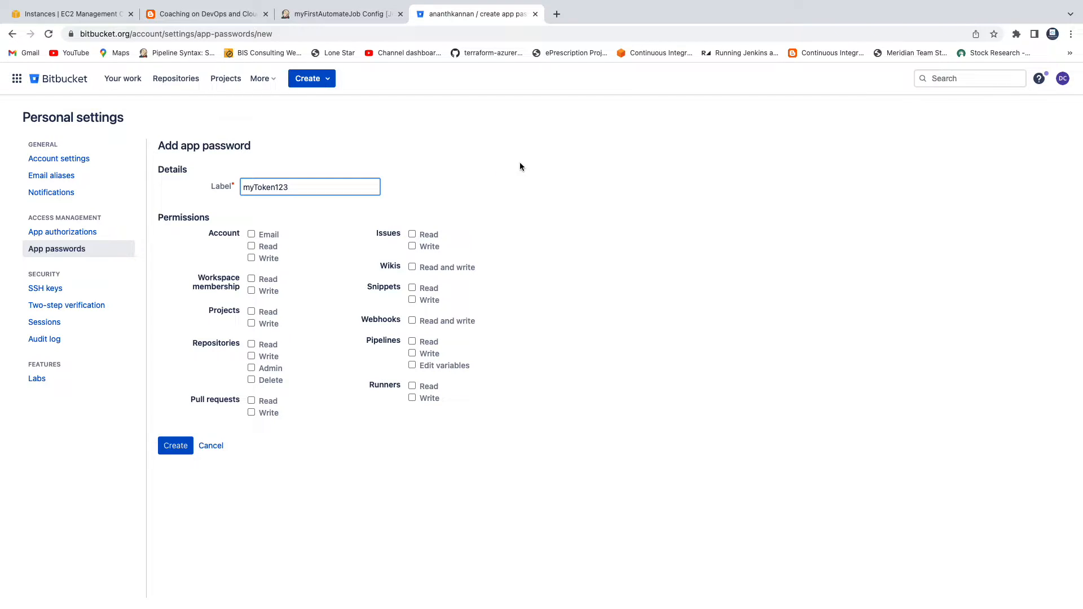
mouse_move(221, 241)
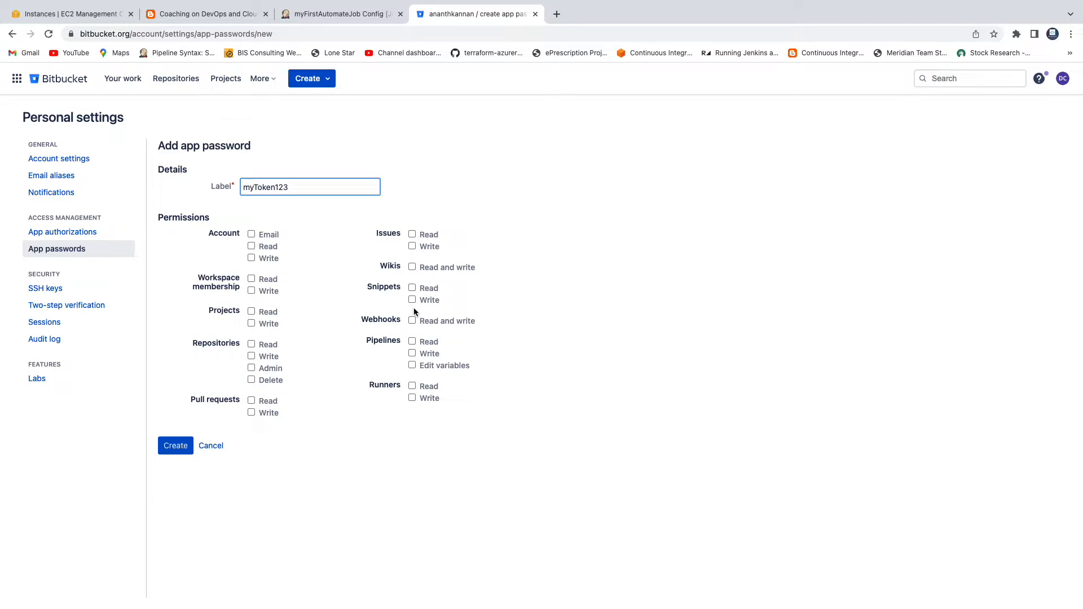
left_click(252, 344)
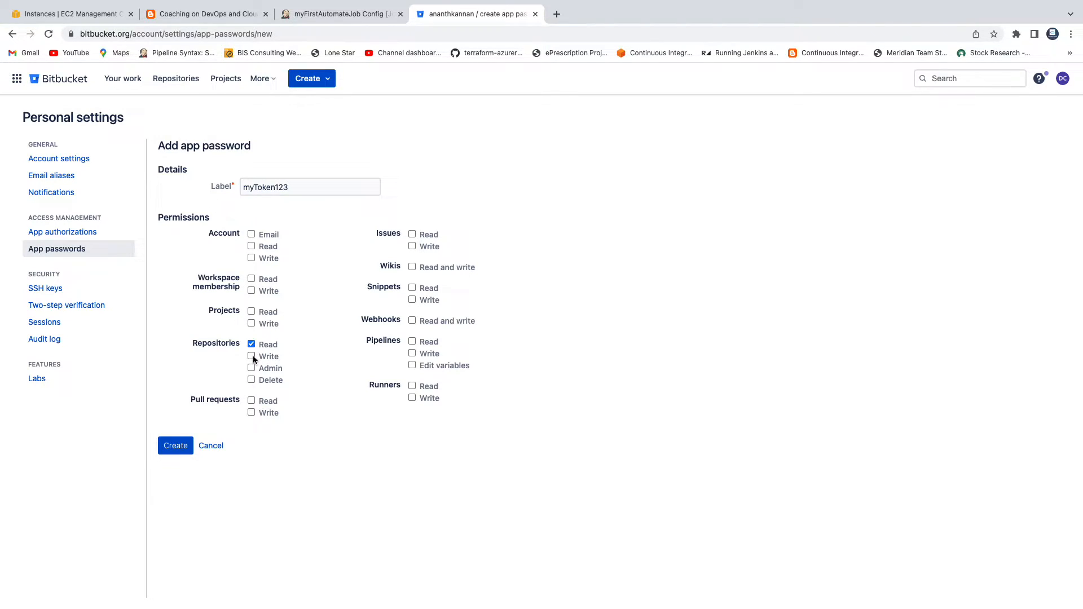
left_click(252, 356)
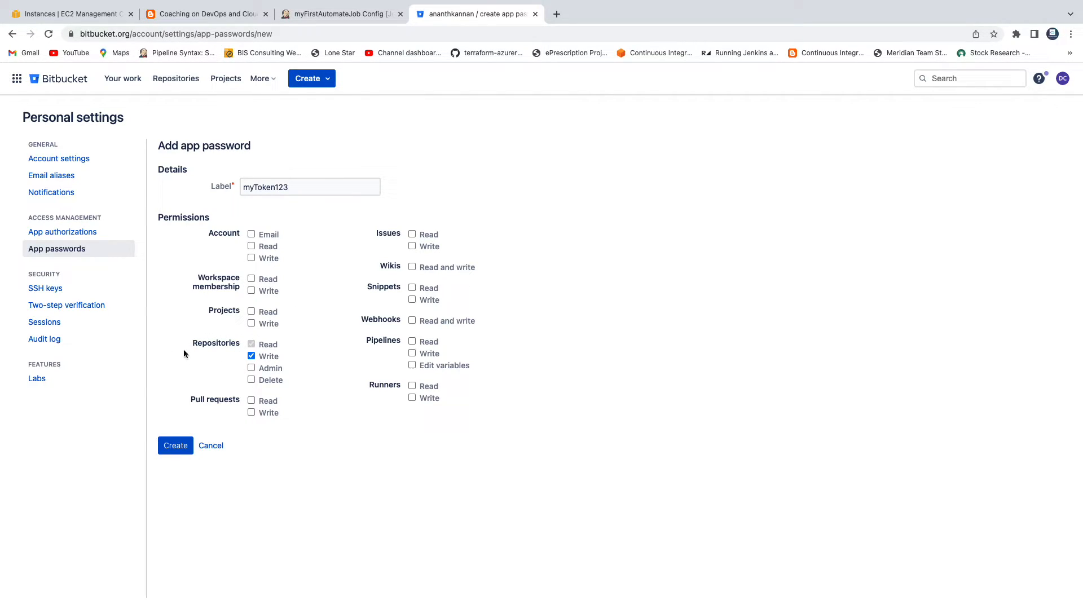
mouse_move(242, 467)
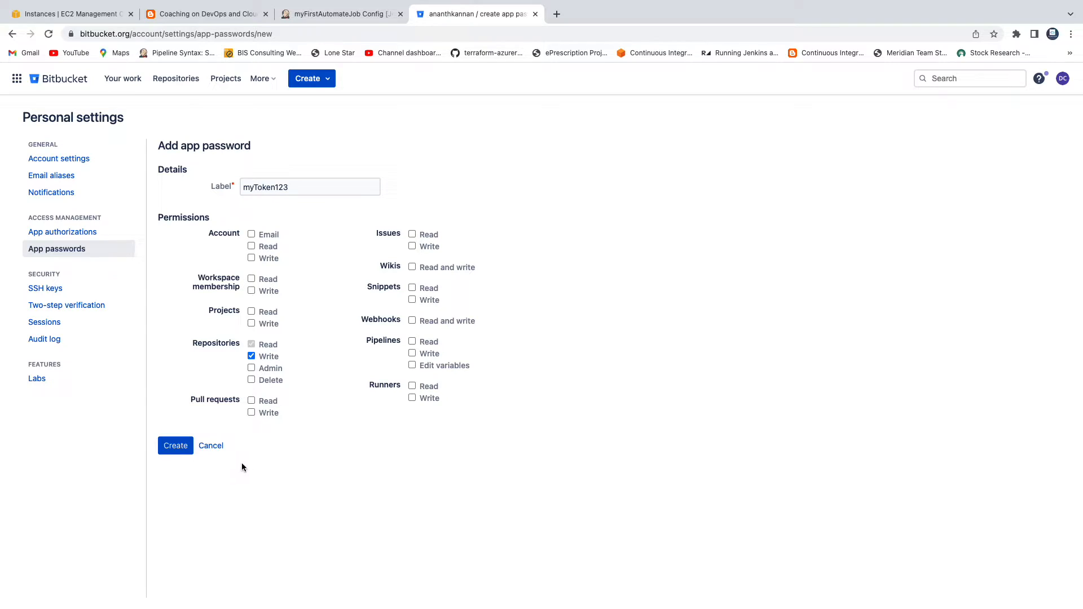
left_click(174, 446)
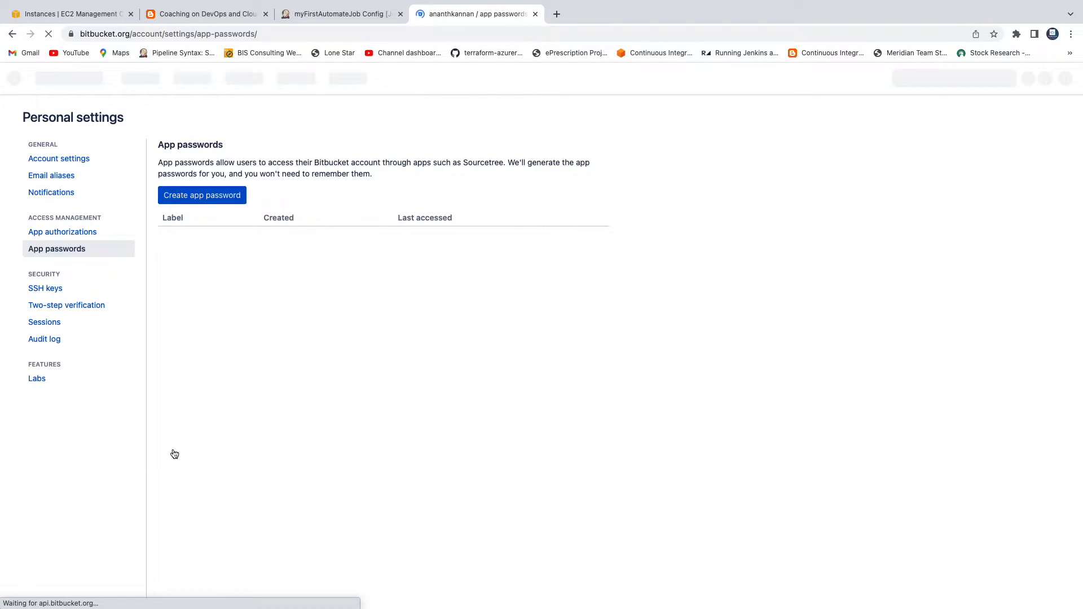
left_click(202, 196)
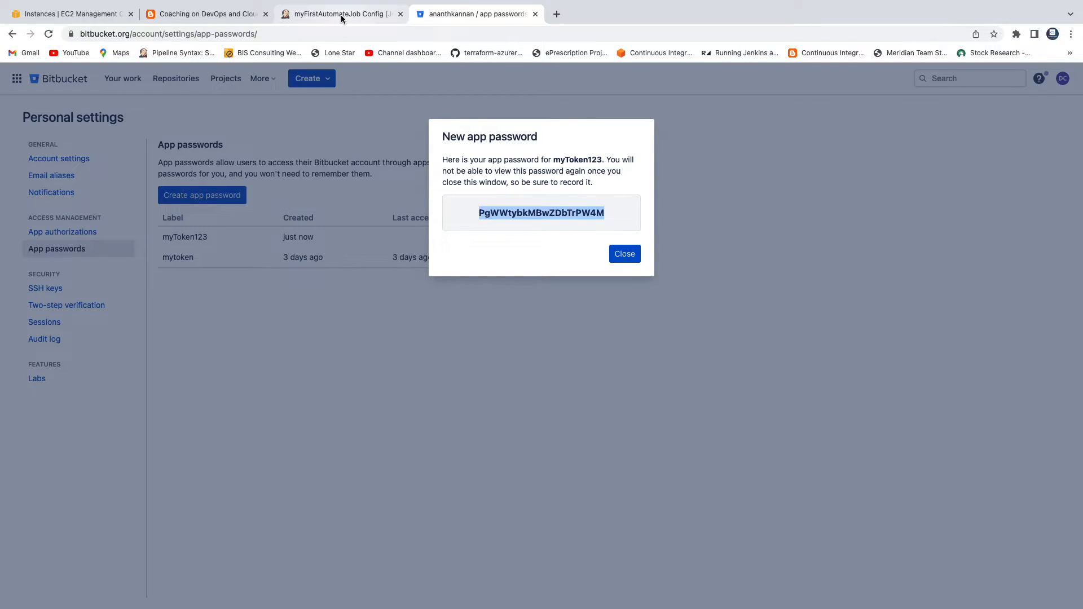
left_click(338, 13)
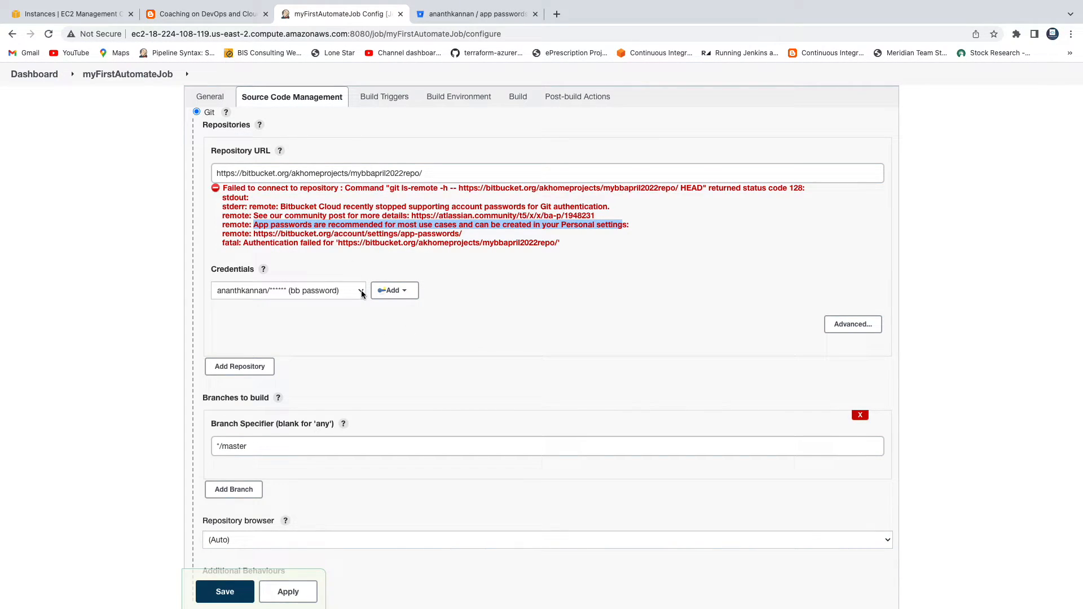
Add credential ananthkannan with the app password, described 'my latest app password from bitbucket'
left_click(390, 290)
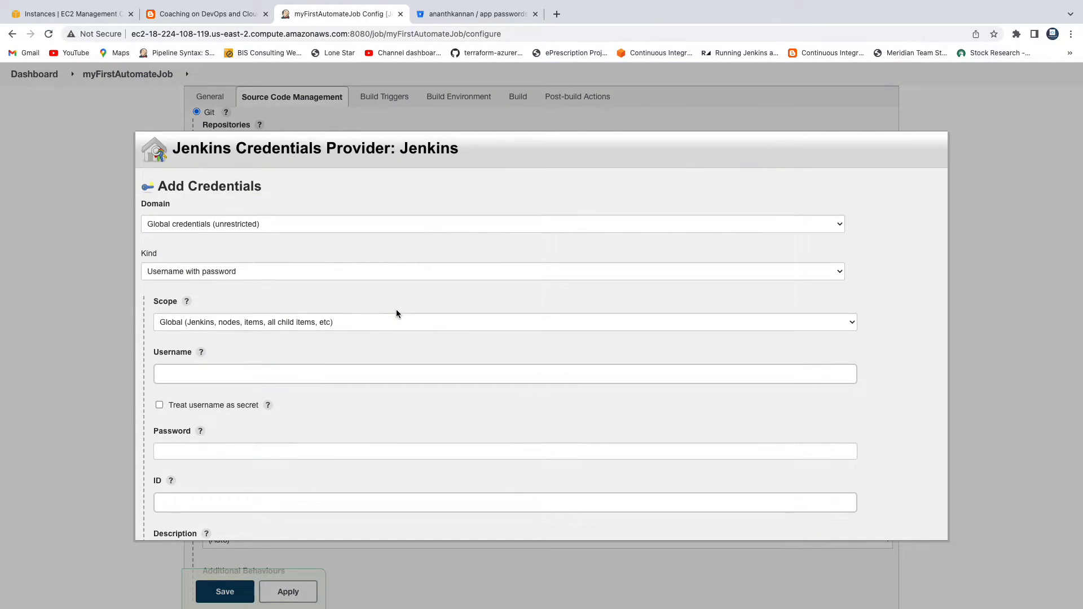
left_click(505, 373)
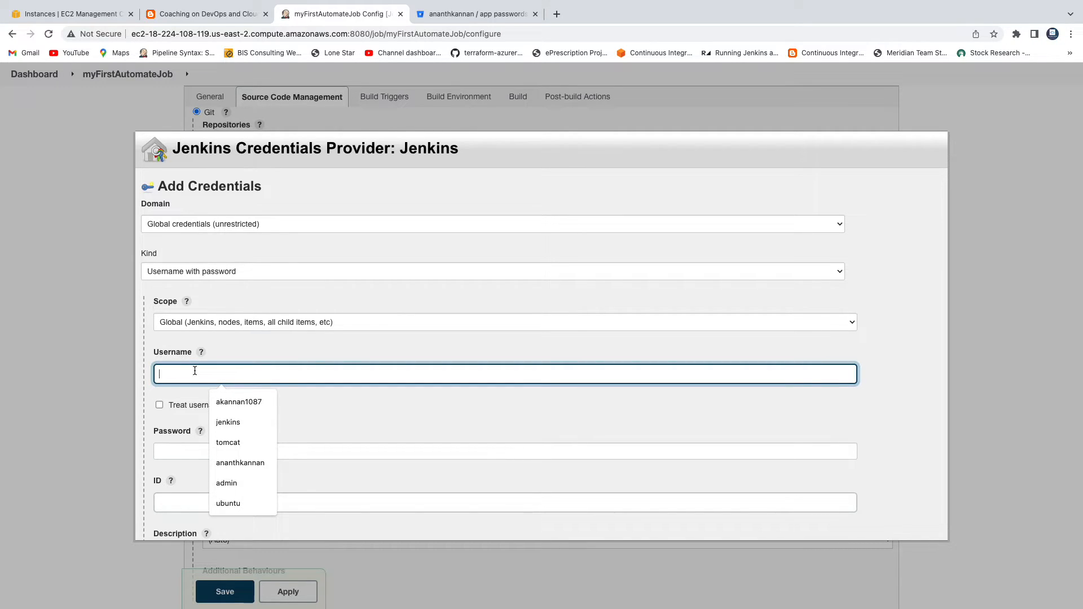
left_click(240, 462)
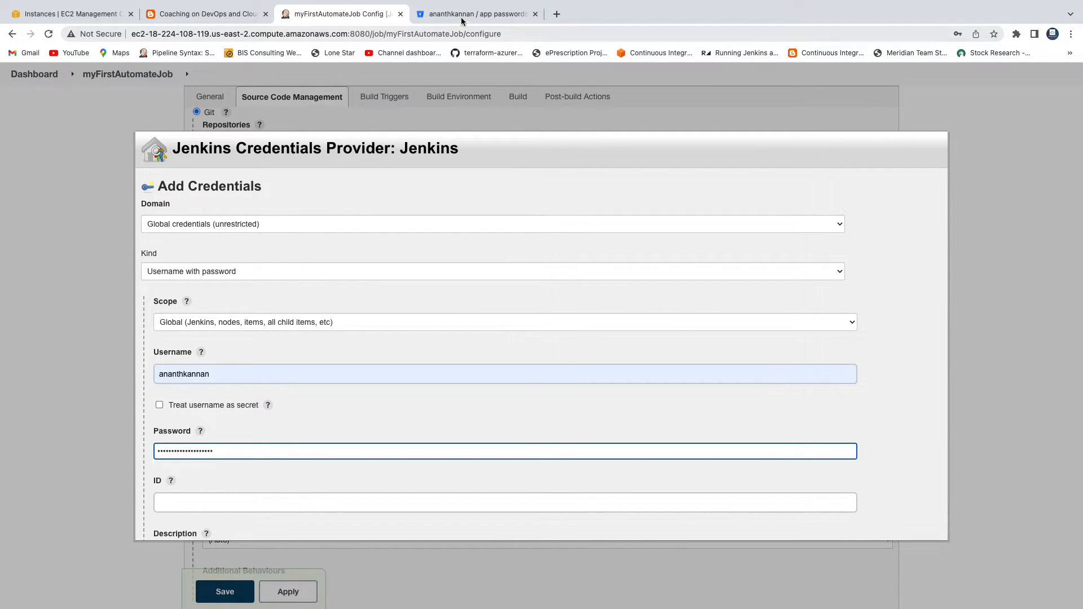
left_click(475, 13)
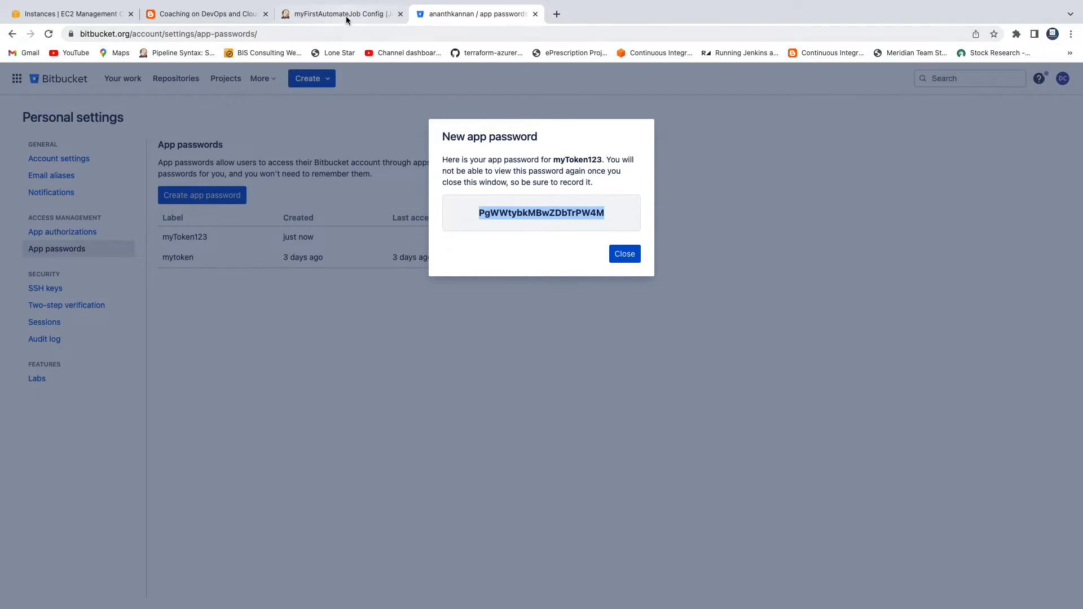
left_click(338, 14)
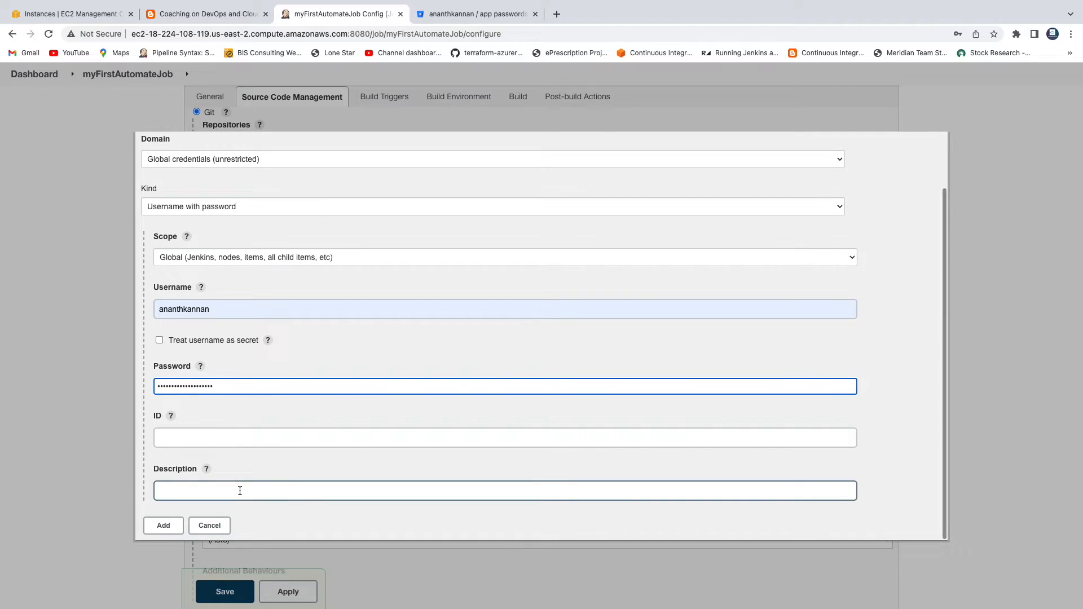
type("my latest app password")
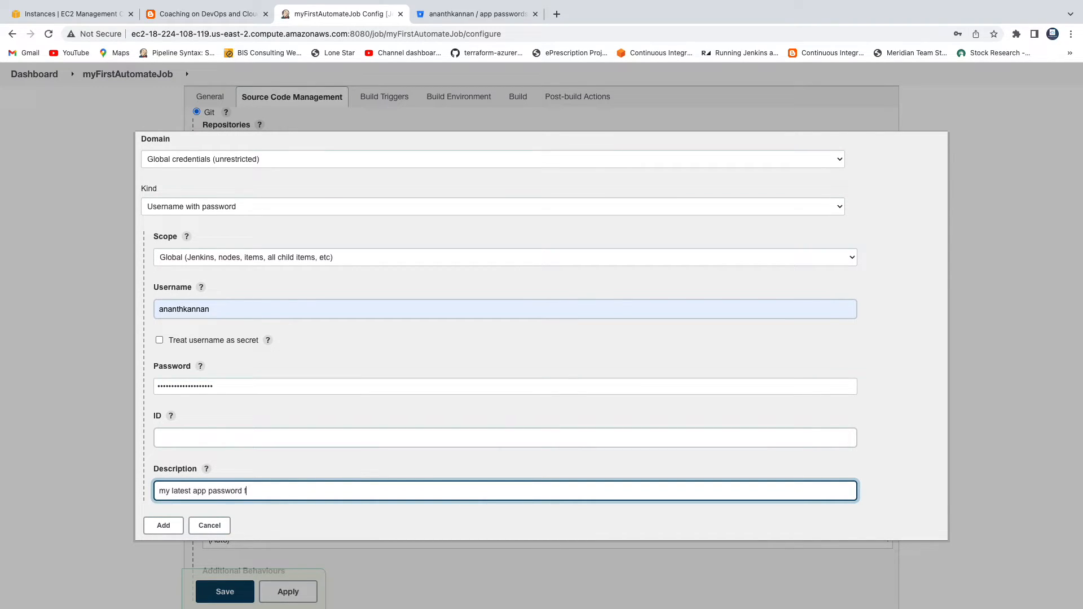
type("from bit")
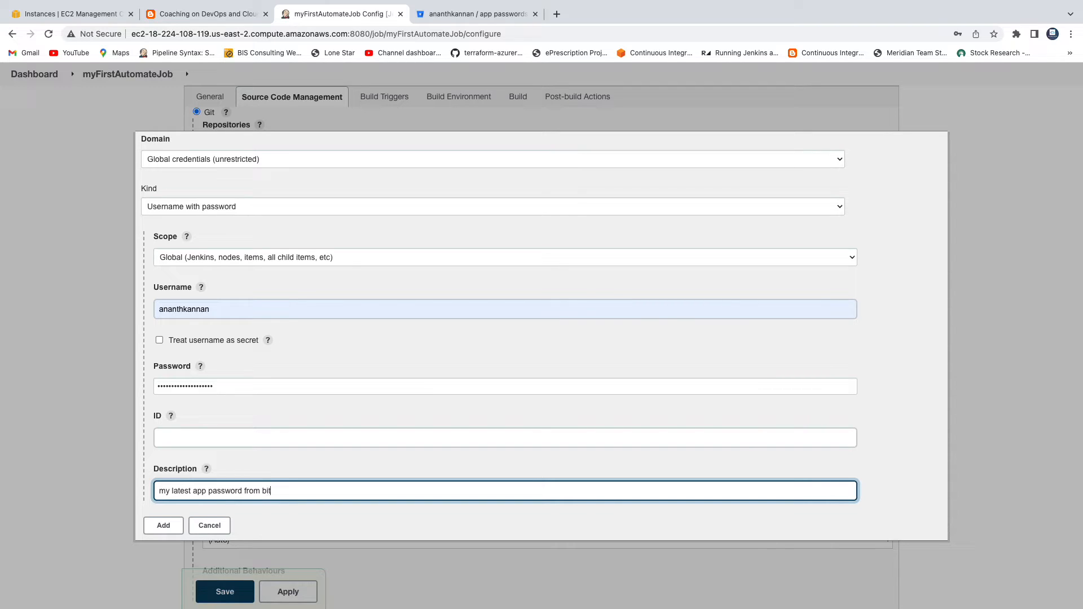
type("bucket")
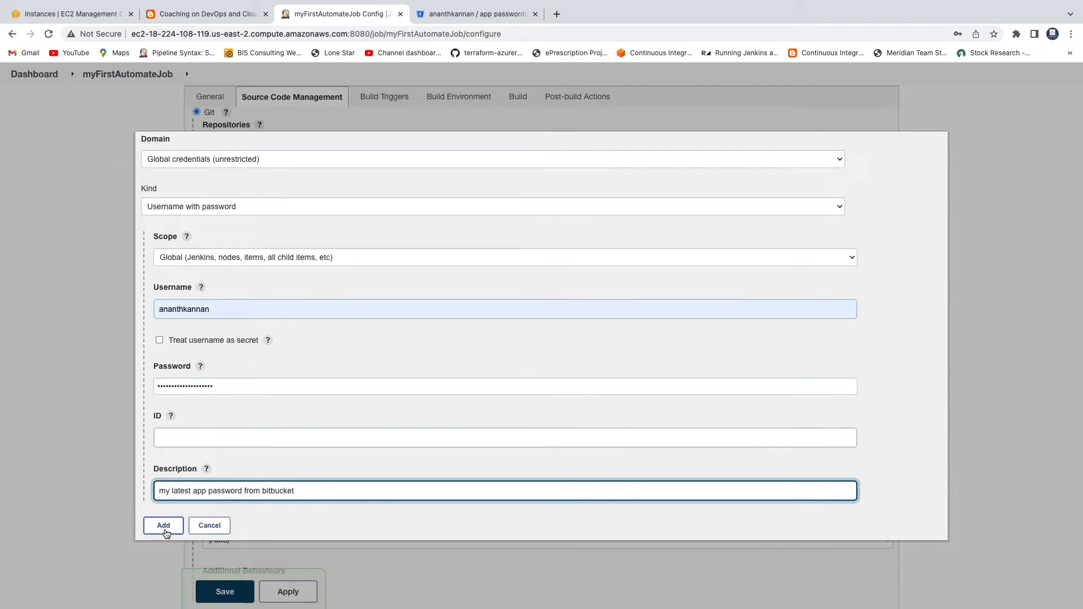
left_click(163, 525)
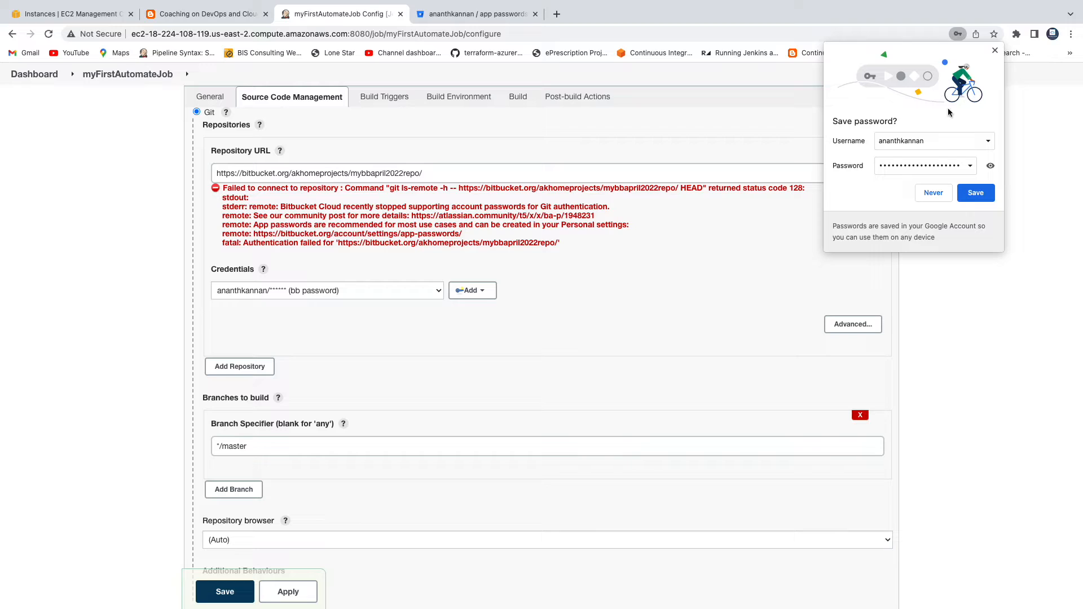
Select the 'my latest app password from bitbucket' credential for the repository and save
left_click(326, 290)
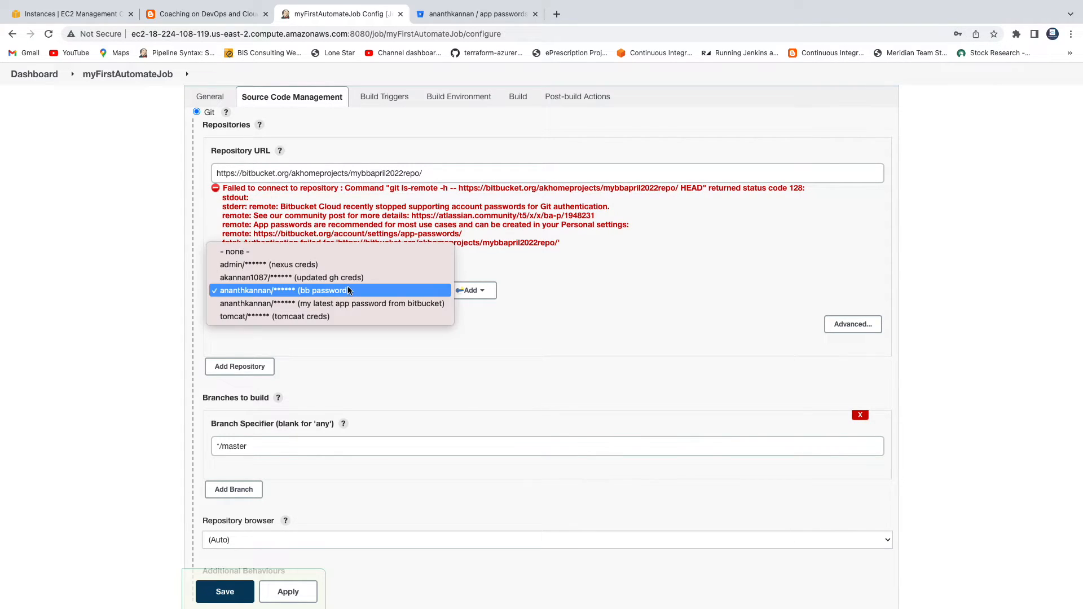
mouse_move(349, 304)
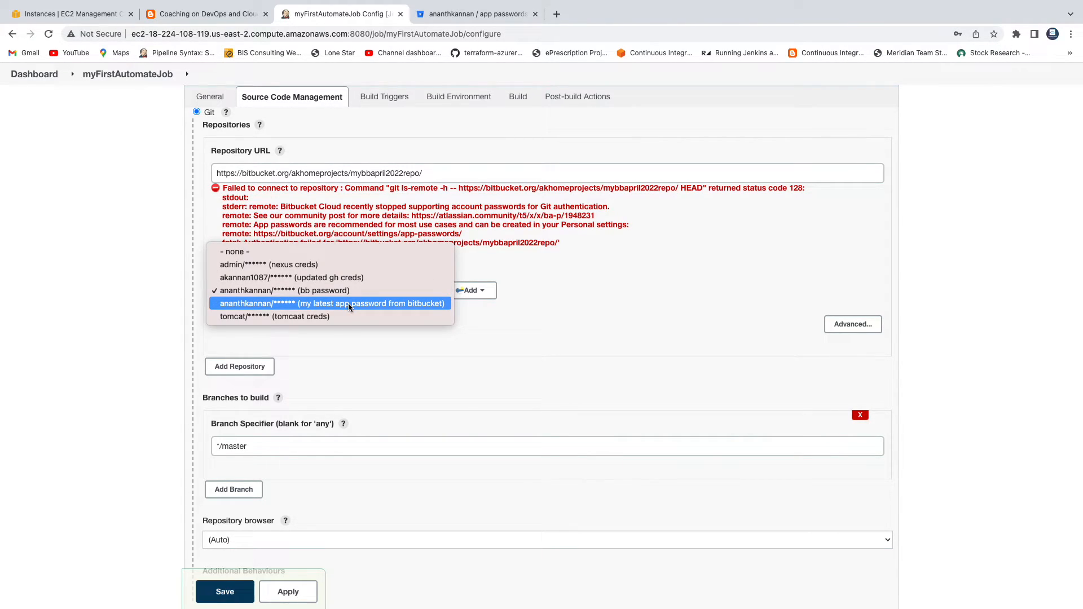
left_click(331, 303)
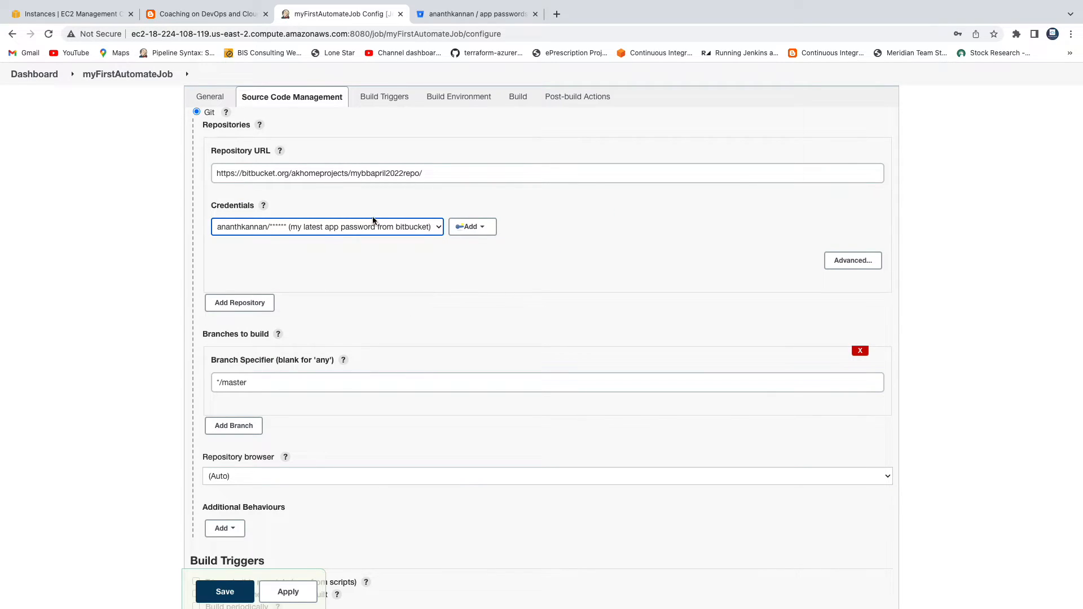
mouse_move(304, 188)
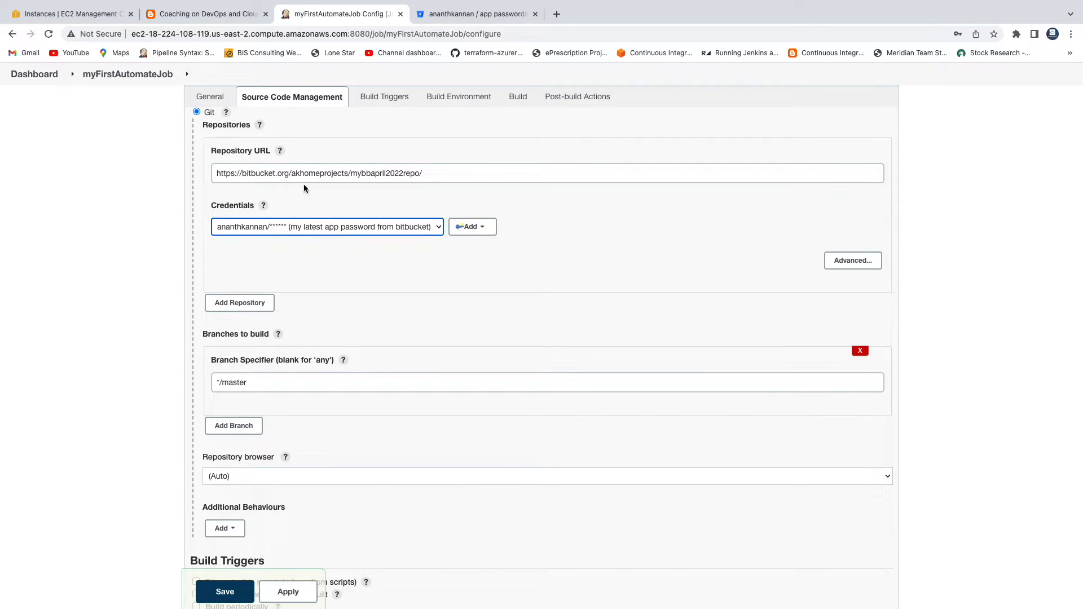
mouse_move(359, 431)
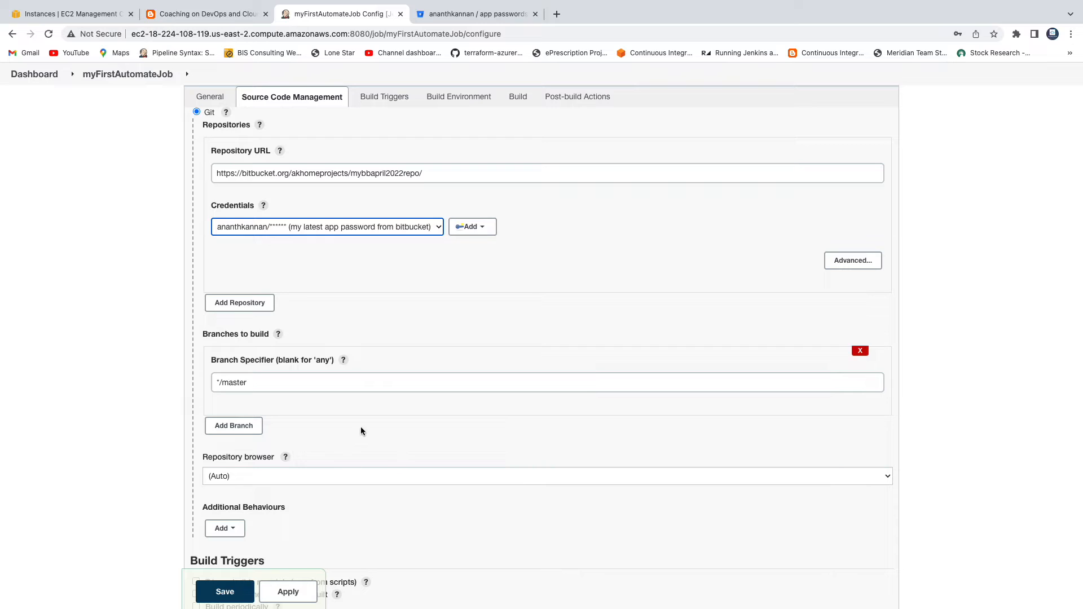
left_click(455, 96)
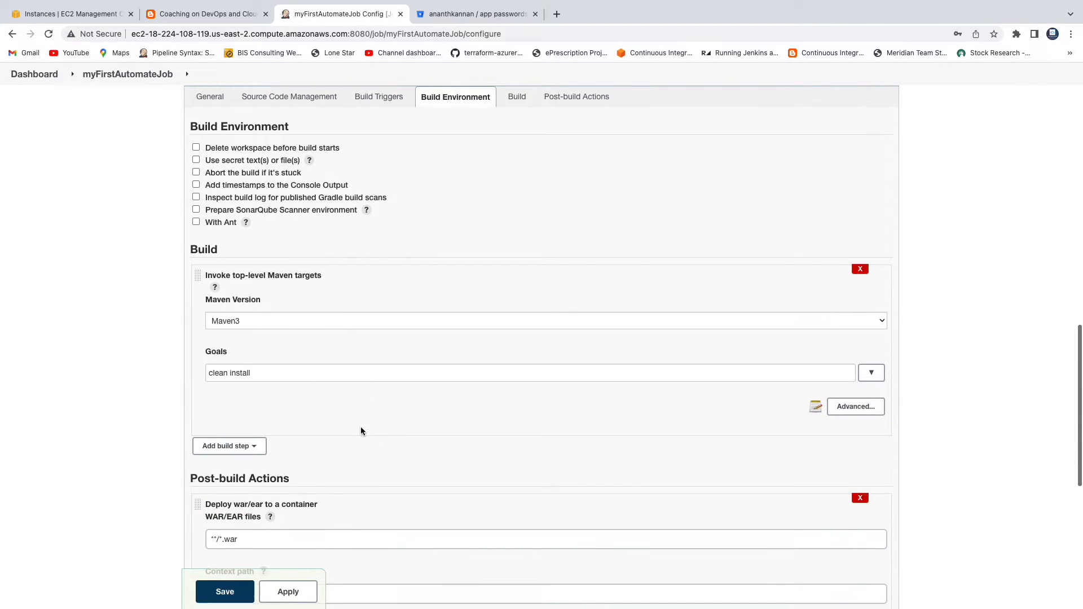
left_click(224, 591)
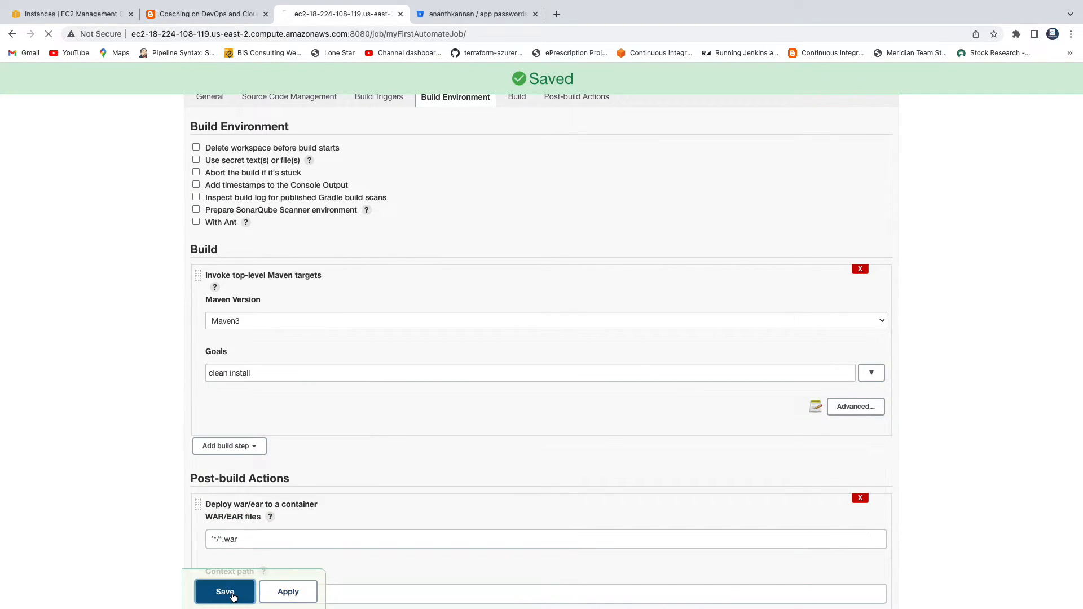
left_click(224, 591)
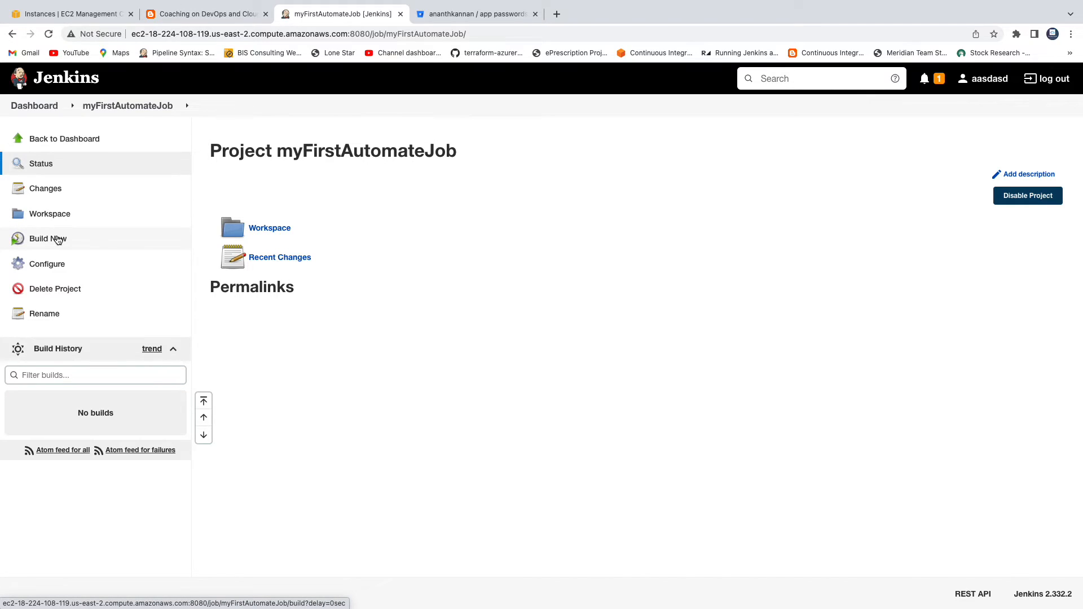
Run build #1 of myFirstAutomateJob and follow its console output cloning the repository
left_click(47, 238)
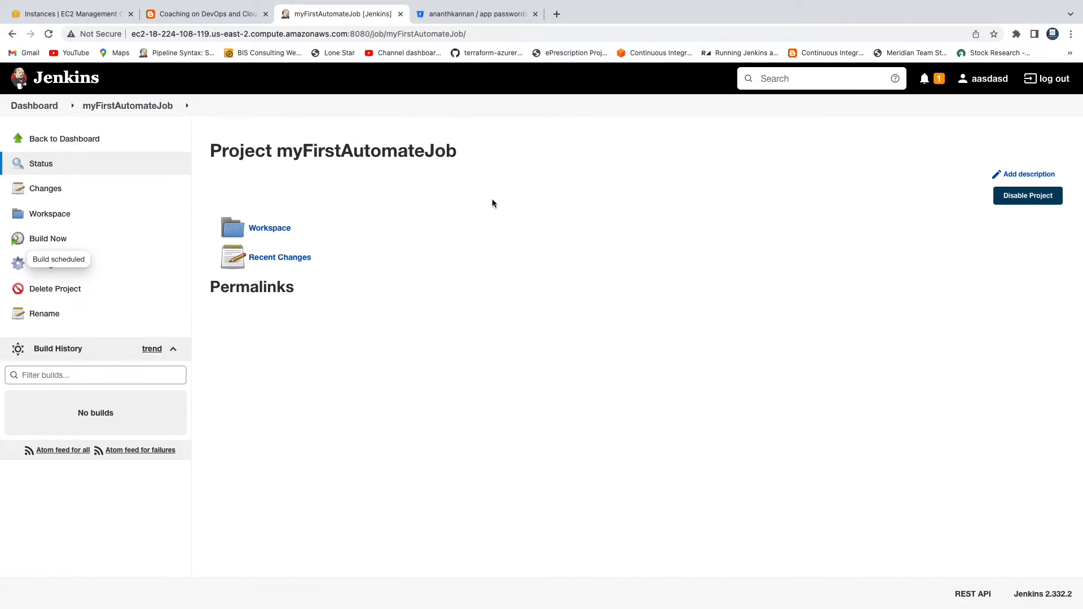
left_click(47, 238)
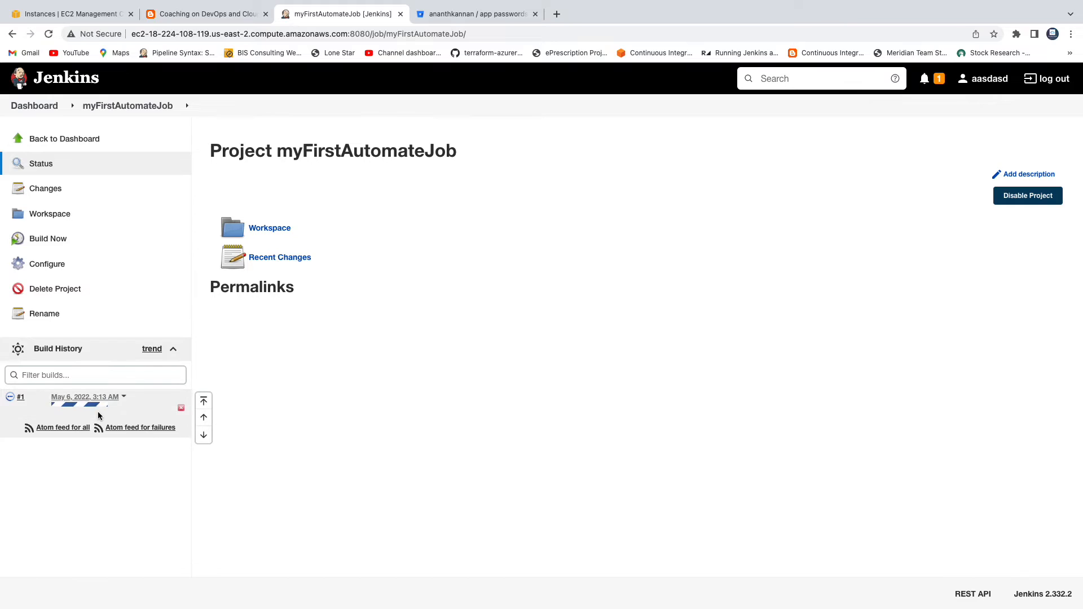
left_click(47, 238)
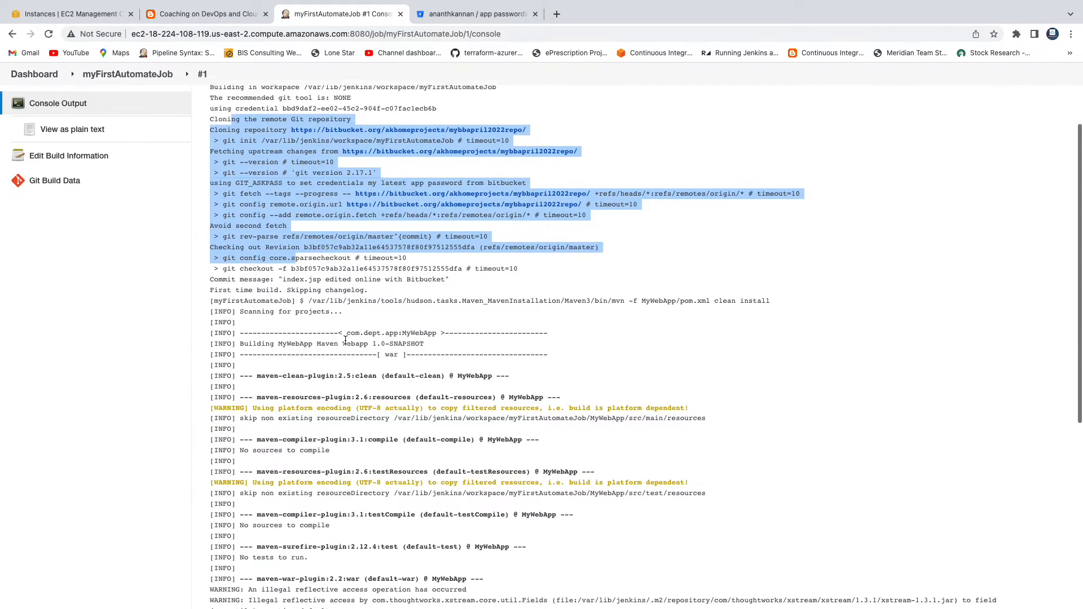
scroll("down", 3)
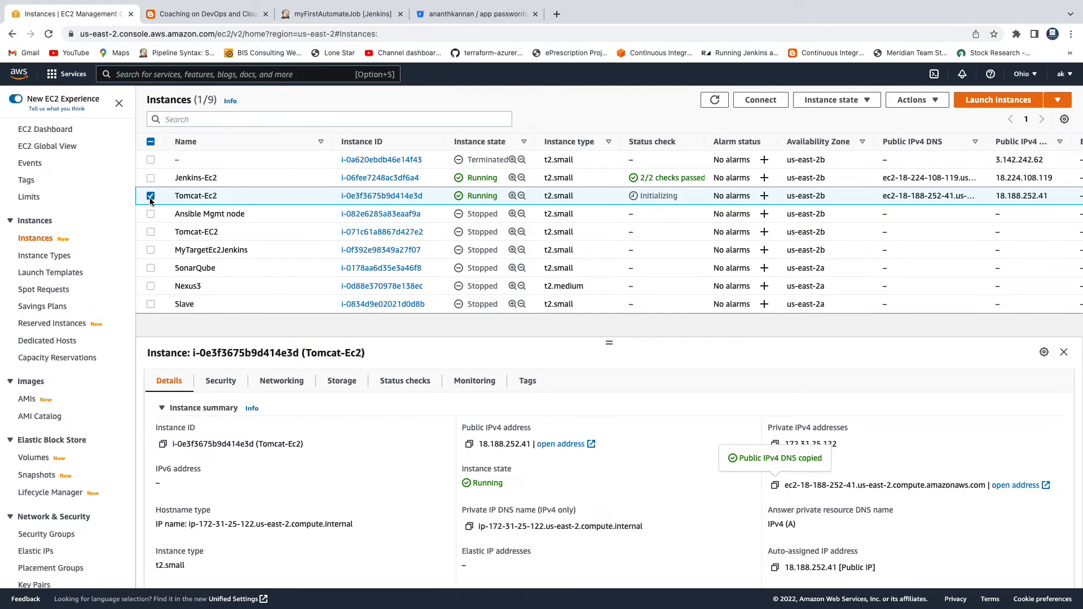
Load MyWebApp from Tomcat-Ec2's public DNS and confirm build #1 succeeded
left_click(759, 99)
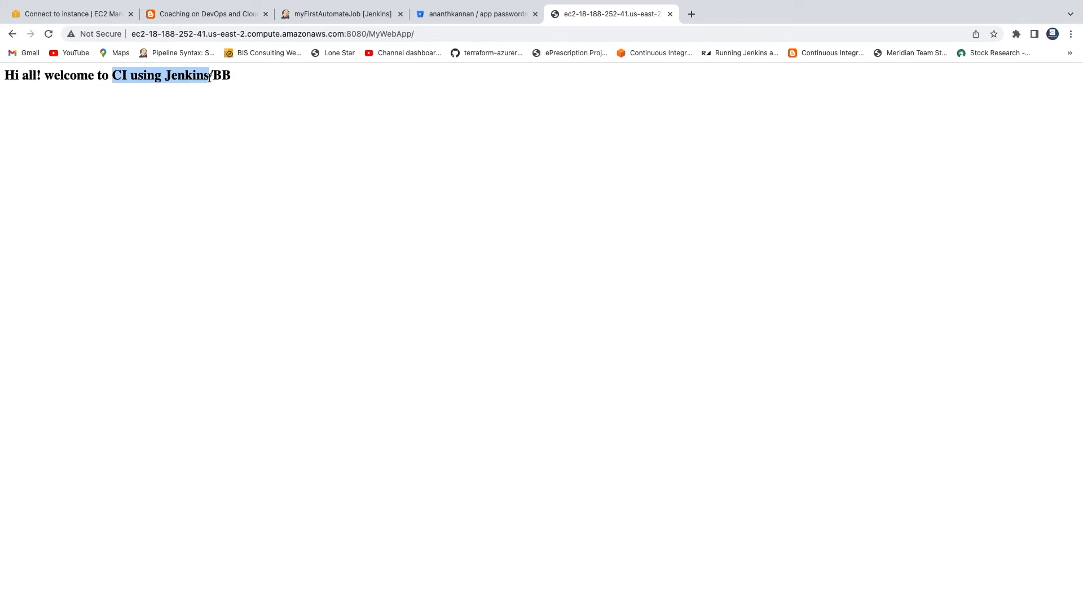
left_click(342, 13)
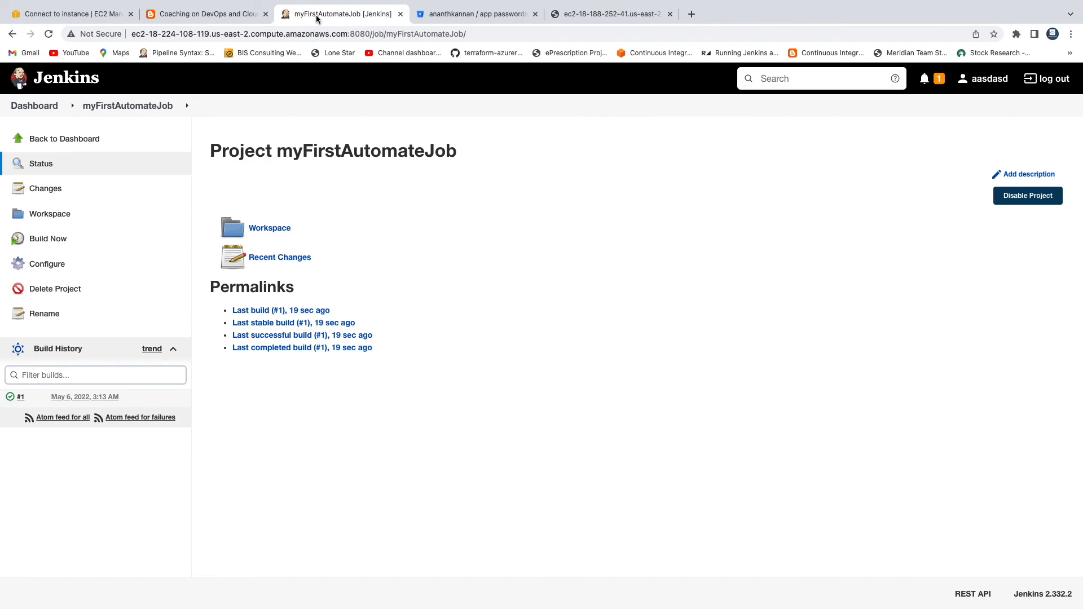
left_click(205, 13)
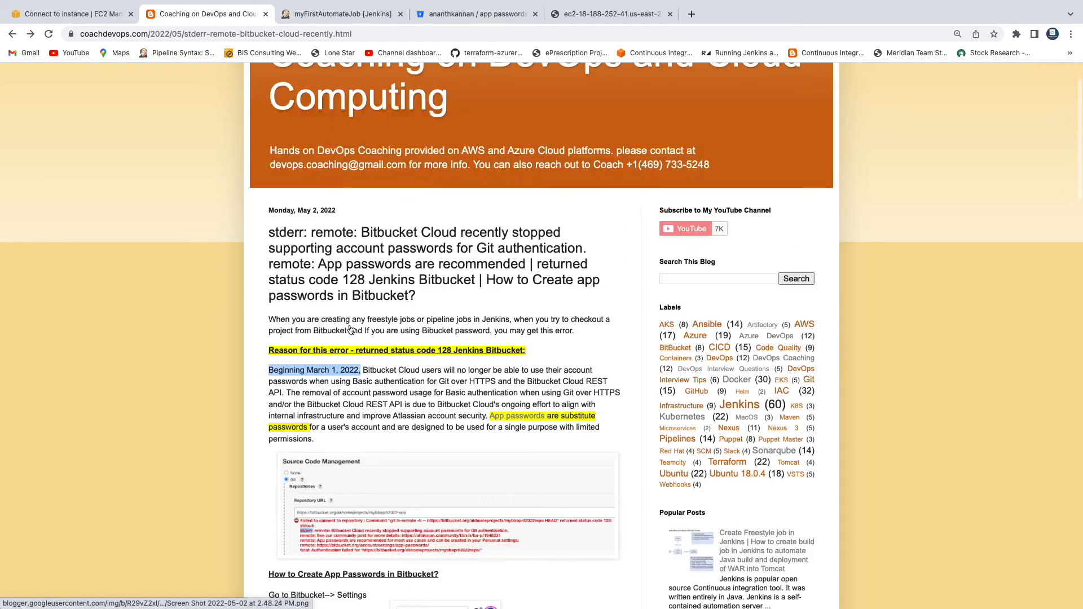
Scroll the CoachDevOps post and enlarge the Source Code Management status code 128 error screenshot
scroll("down", 3)
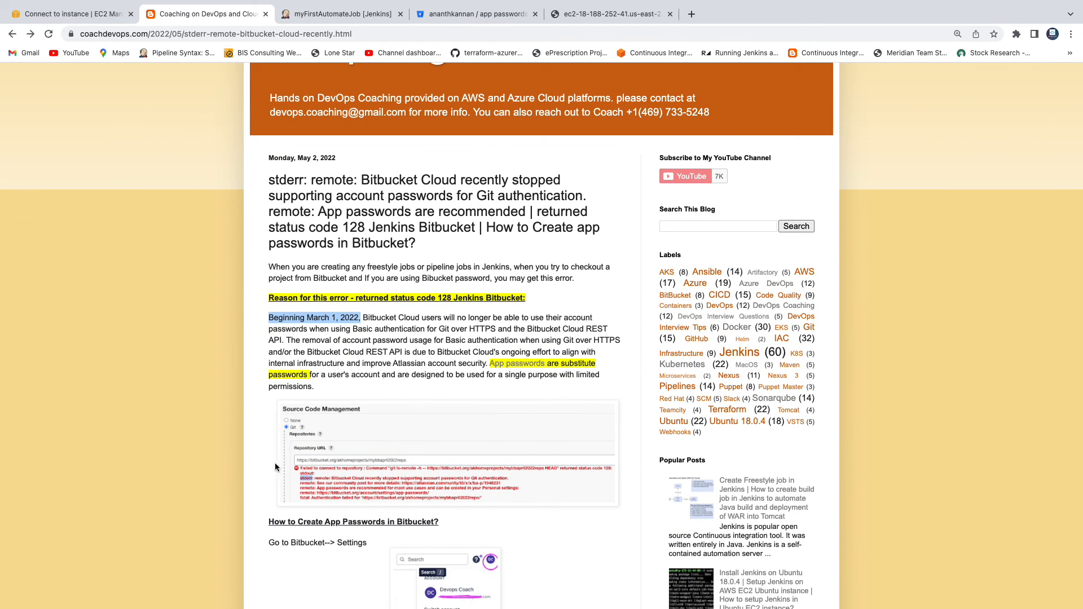
left_click(443, 453)
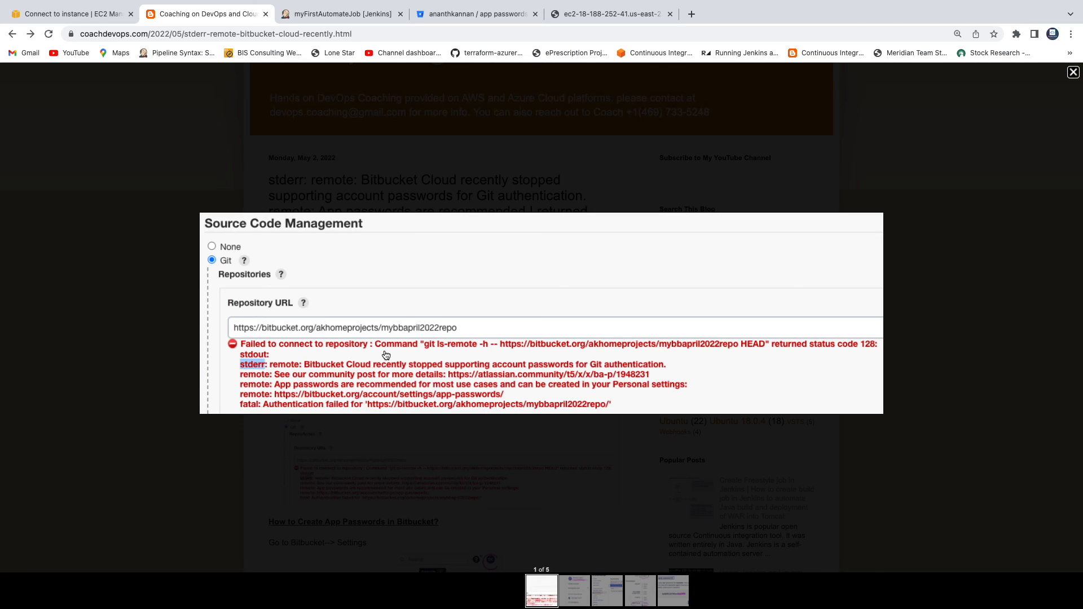